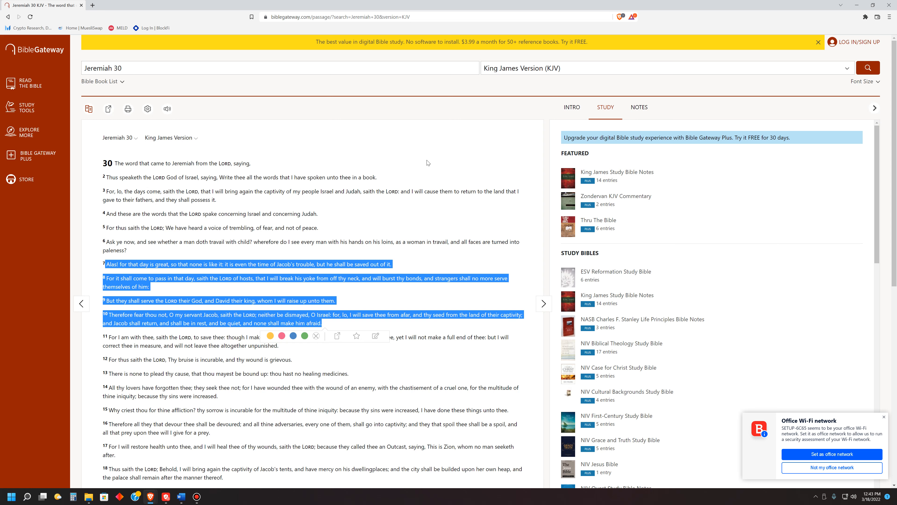
mouse_move(434, 290)
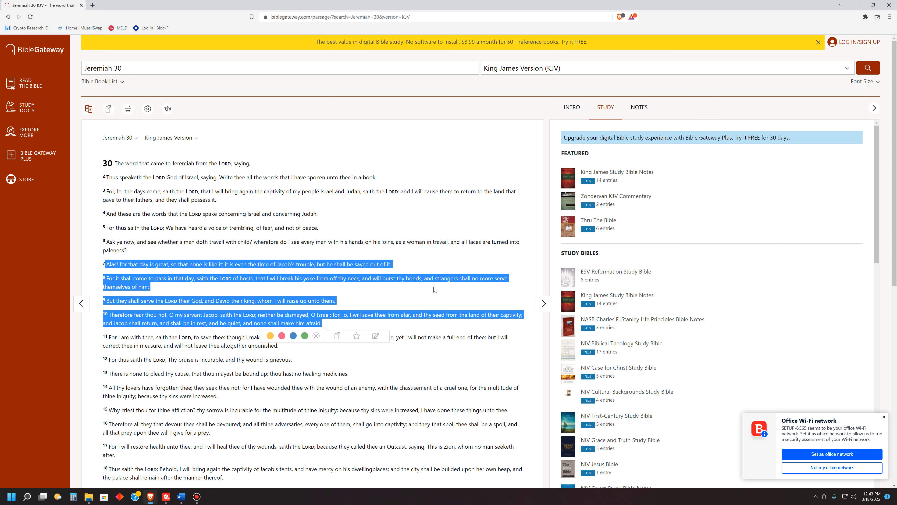
mouse_move(439, 283)
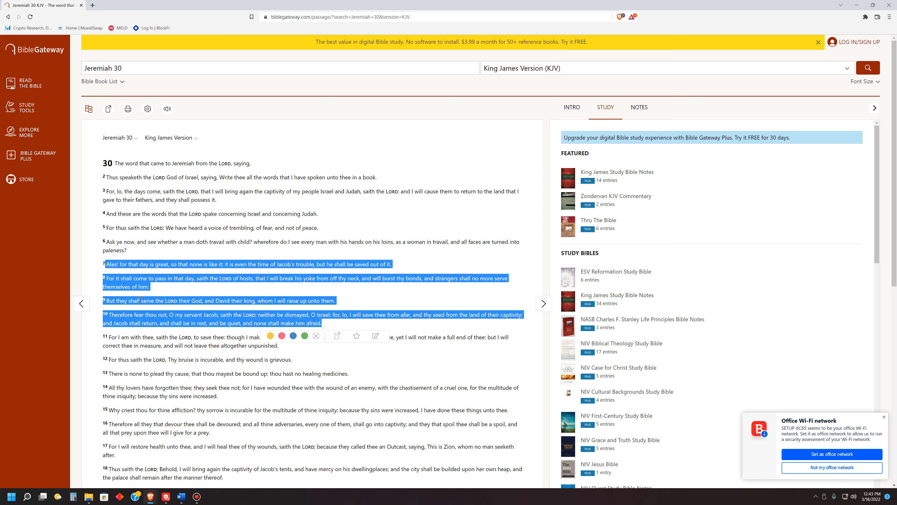
mouse_move(333, 294)
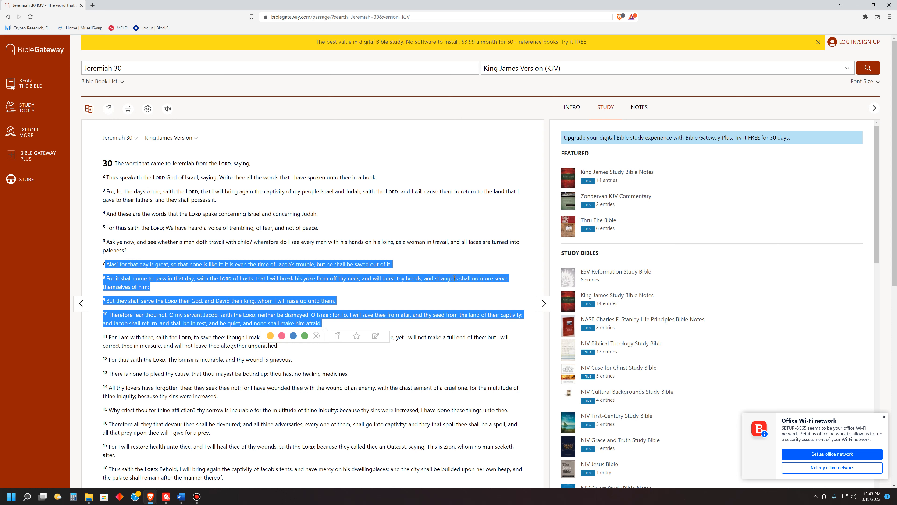
mouse_move(452, 277)
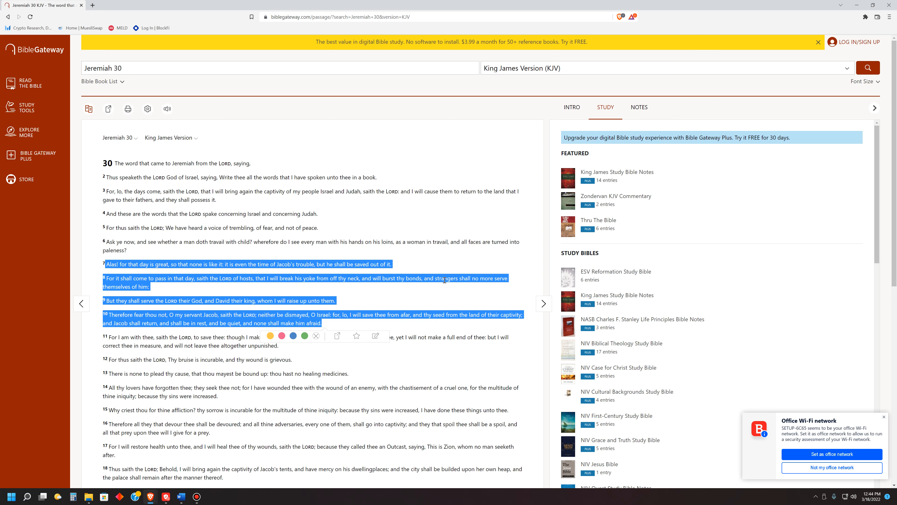
mouse_move(450, 288)
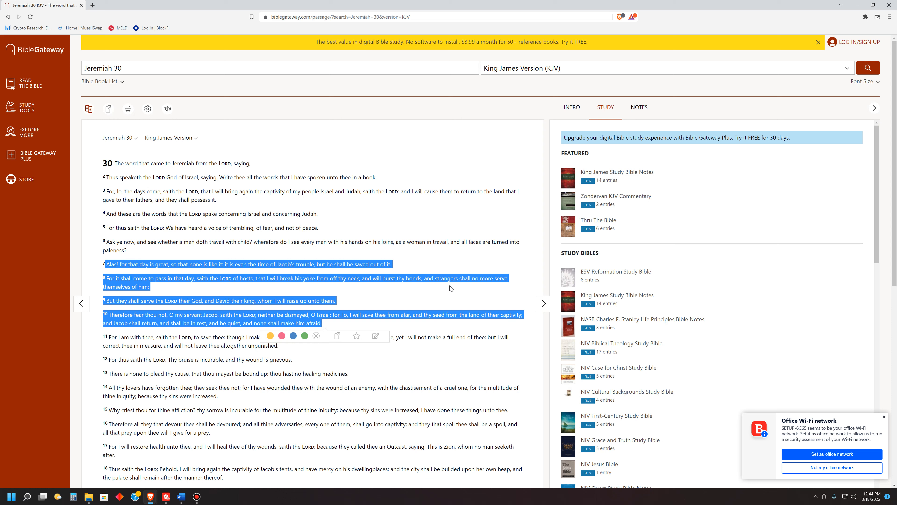
mouse_move(341, 293)
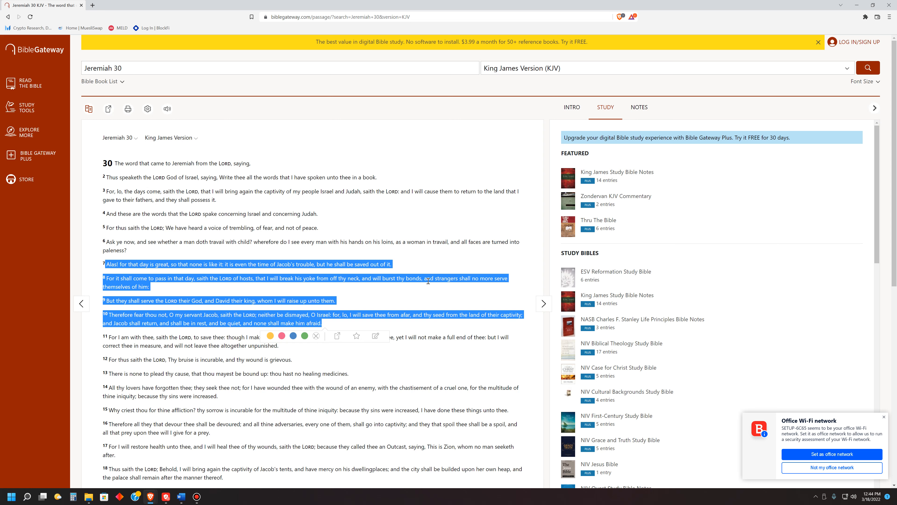
mouse_move(471, 285)
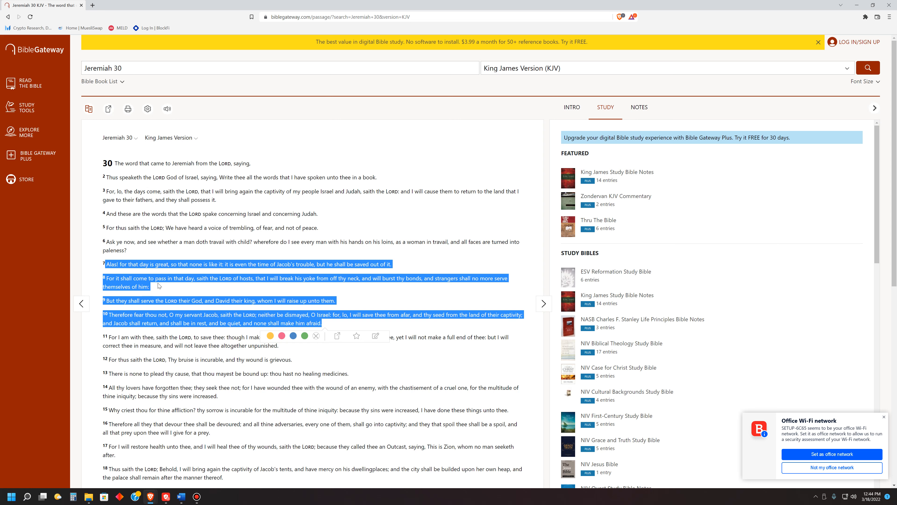
mouse_move(158, 296)
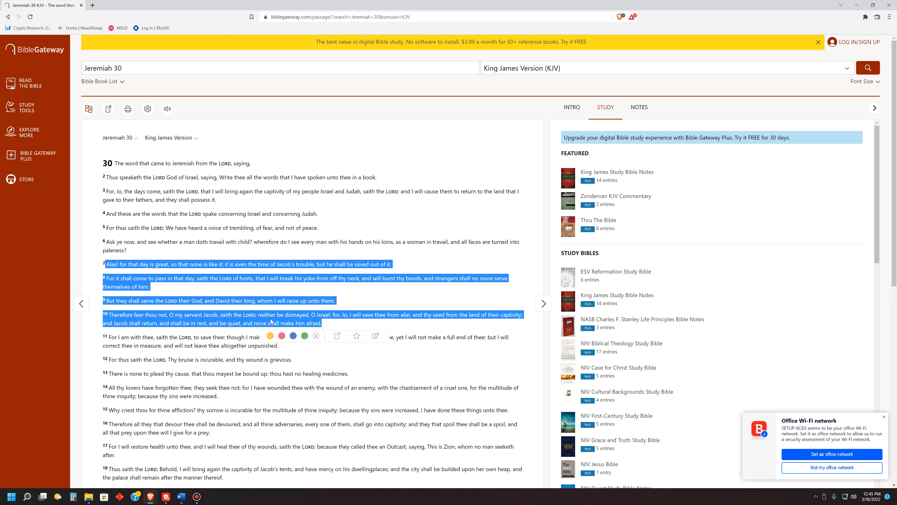
mouse_move(334, 316)
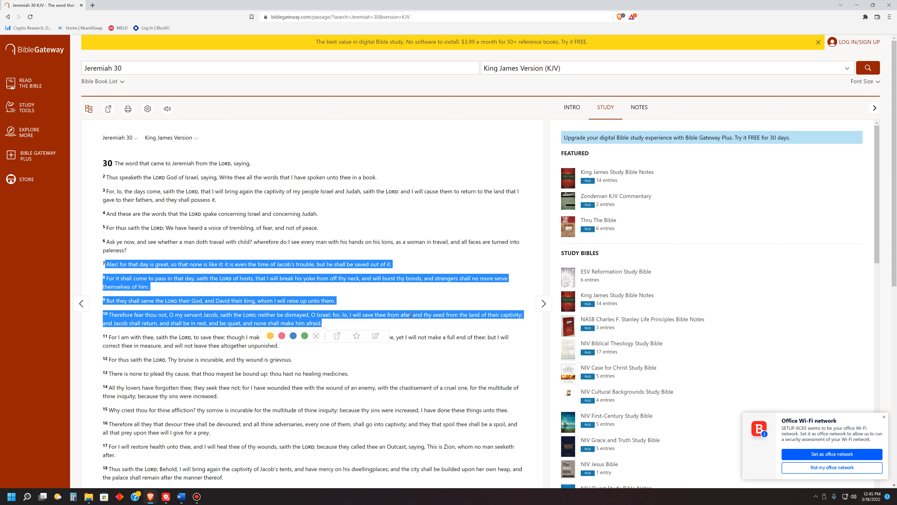
mouse_move(502, 325)
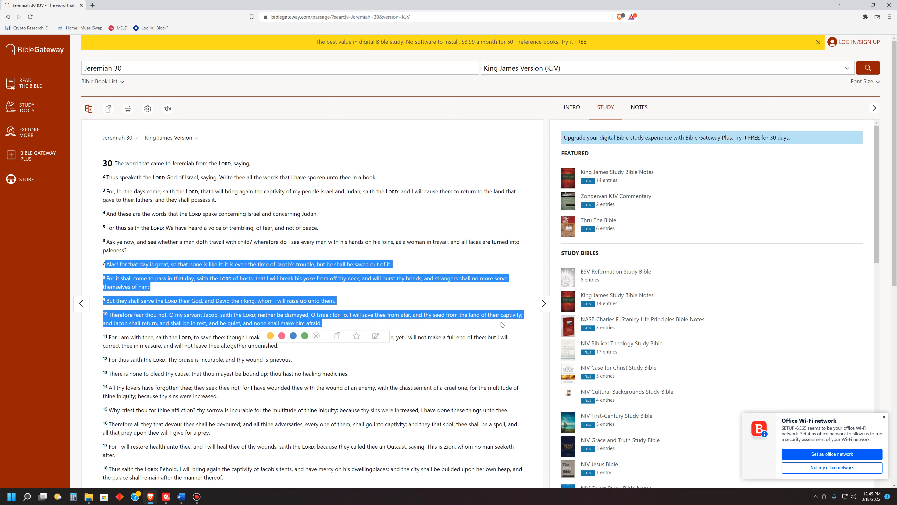
mouse_move(499, 324)
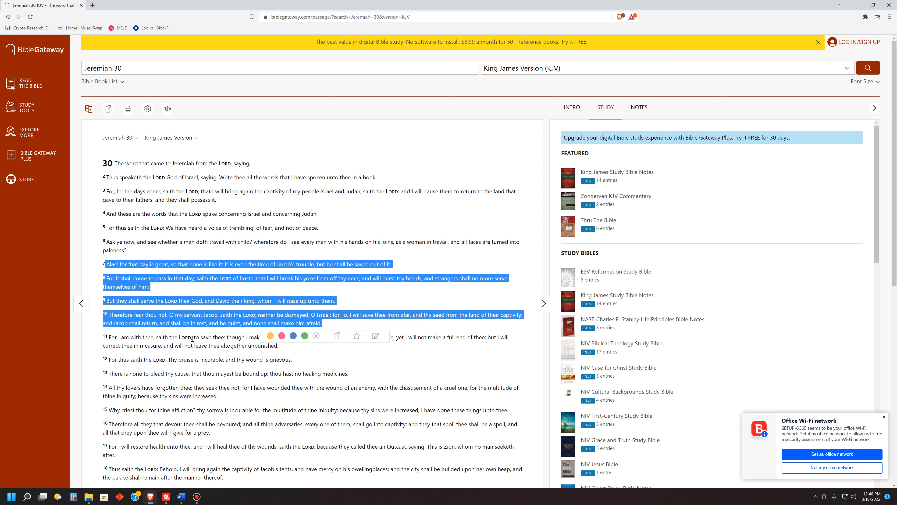
mouse_move(128, 330)
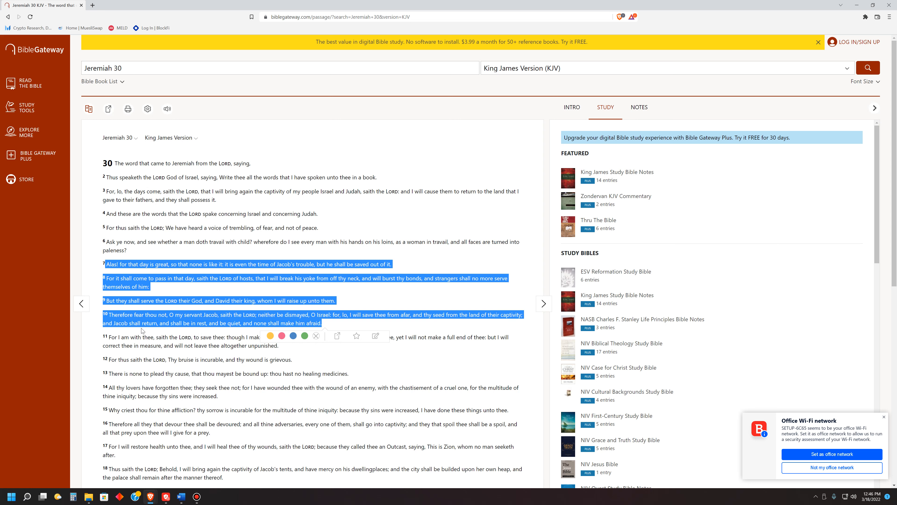
mouse_move(216, 329)
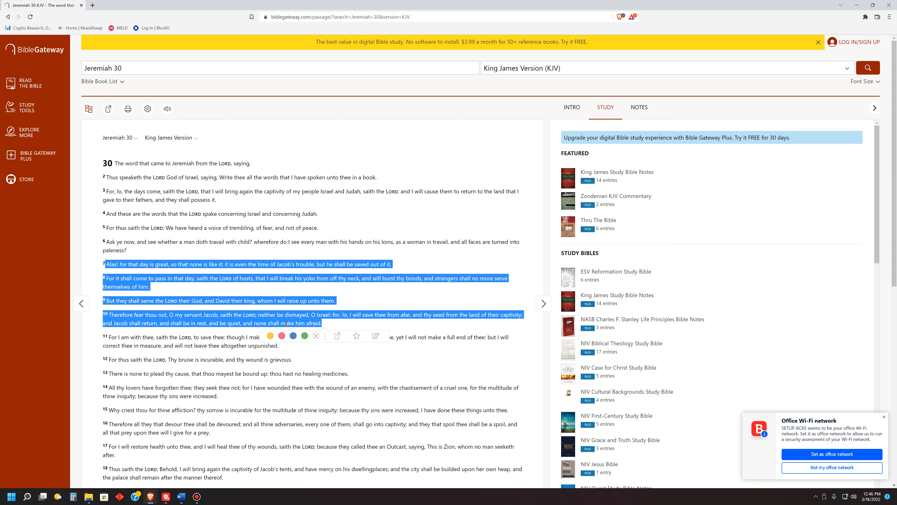
mouse_move(326, 324)
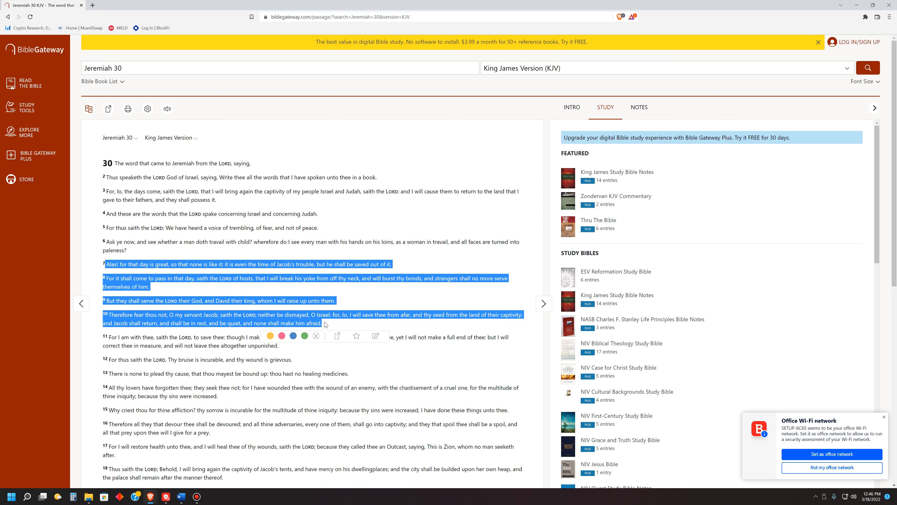
mouse_move(209, 243)
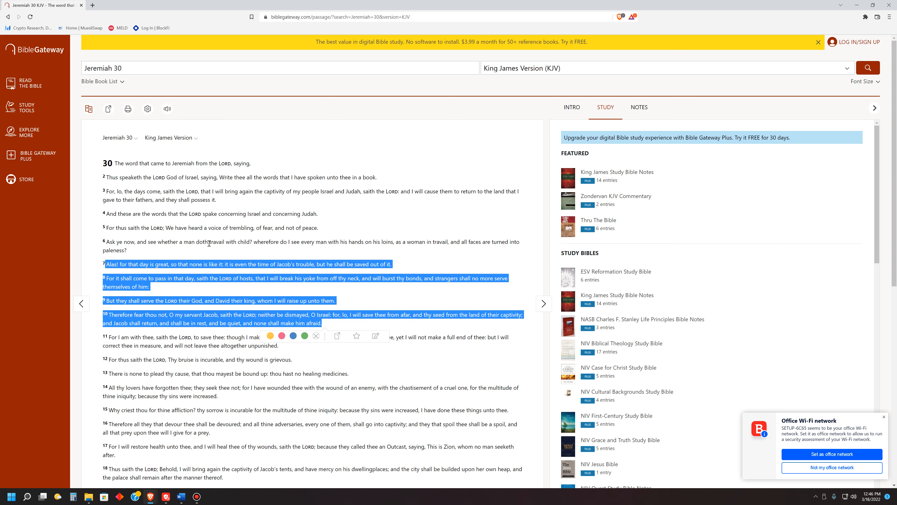
mouse_move(283, 275)
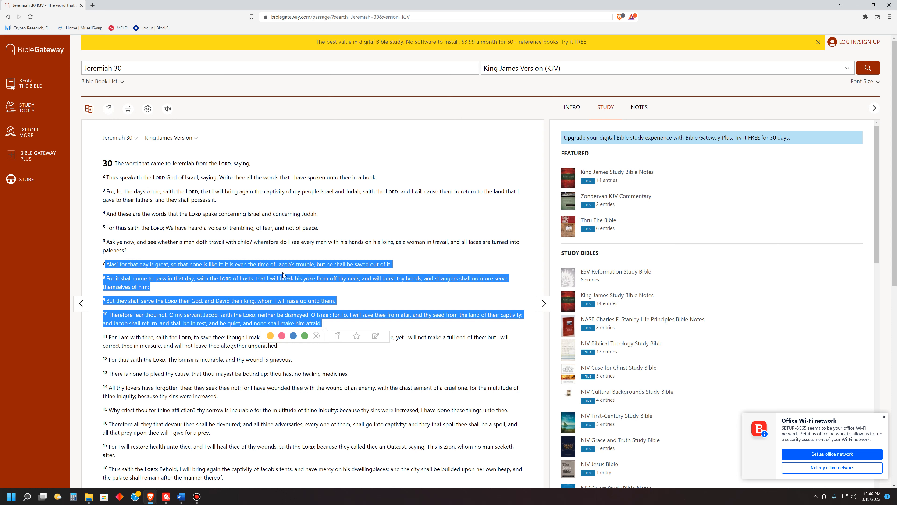
mouse_move(235, 303)
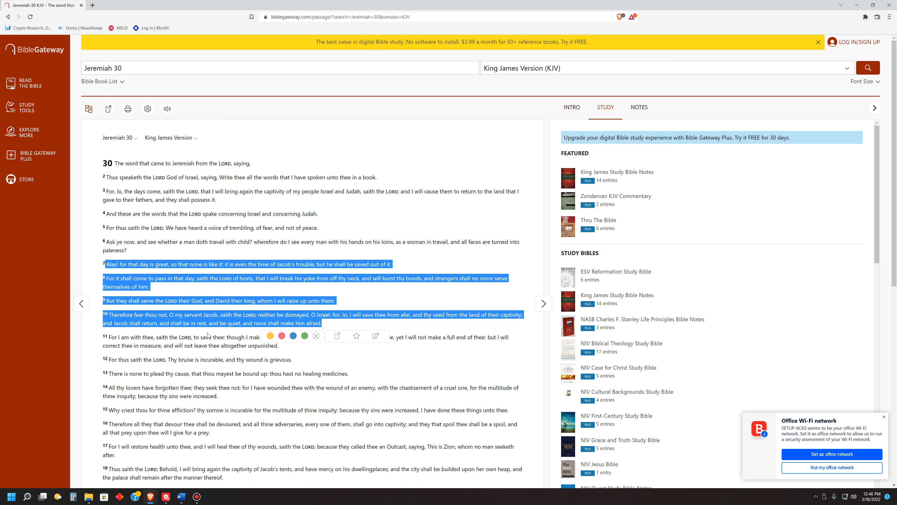
mouse_move(239, 334)
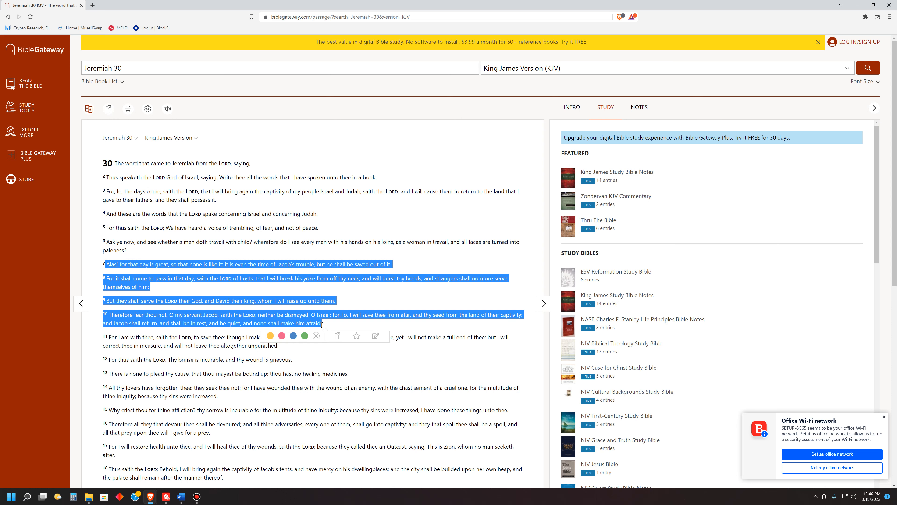
mouse_move(322, 331)
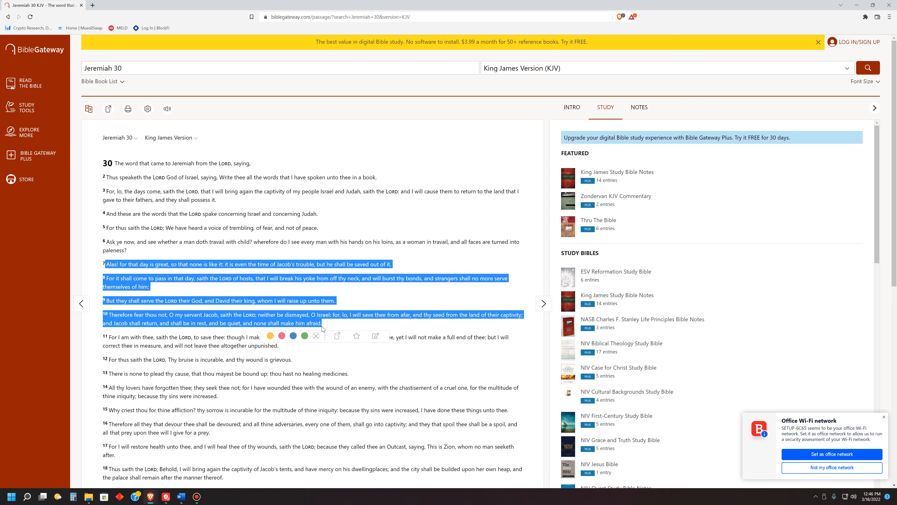
mouse_move(331, 325)
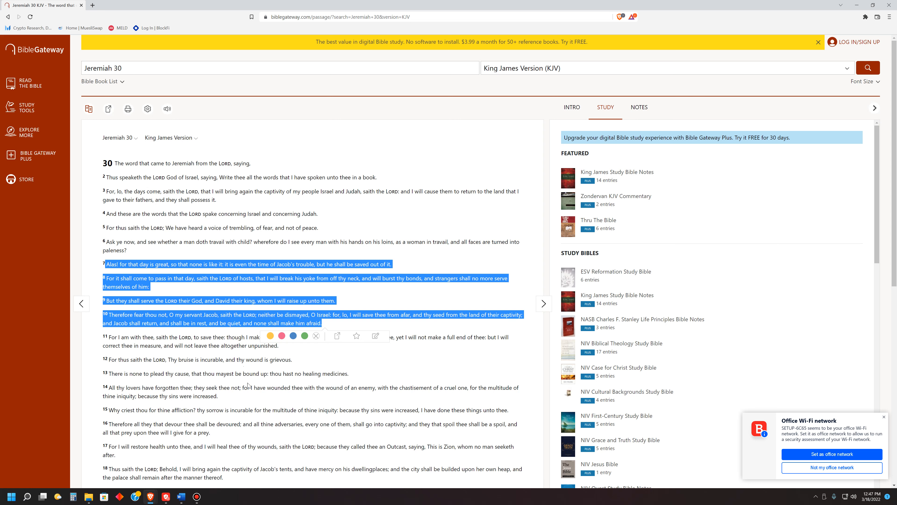
mouse_move(229, 448)
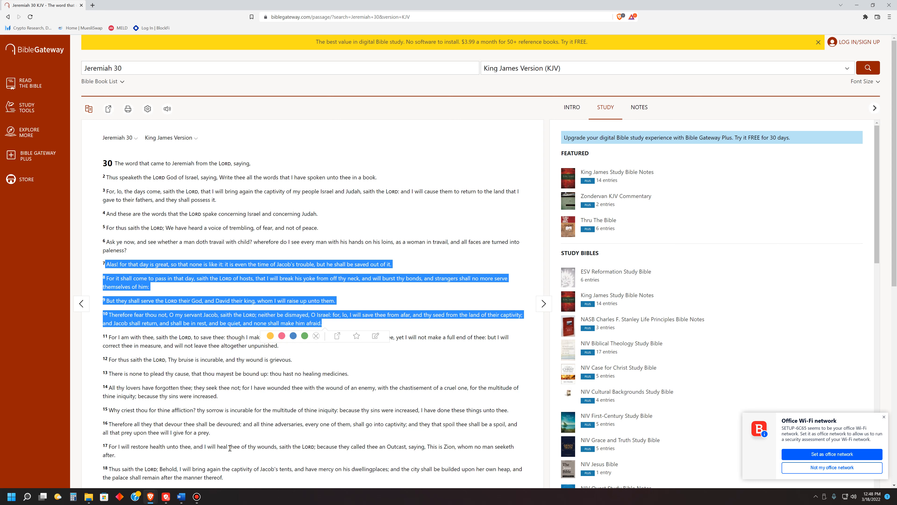
mouse_move(238, 487)
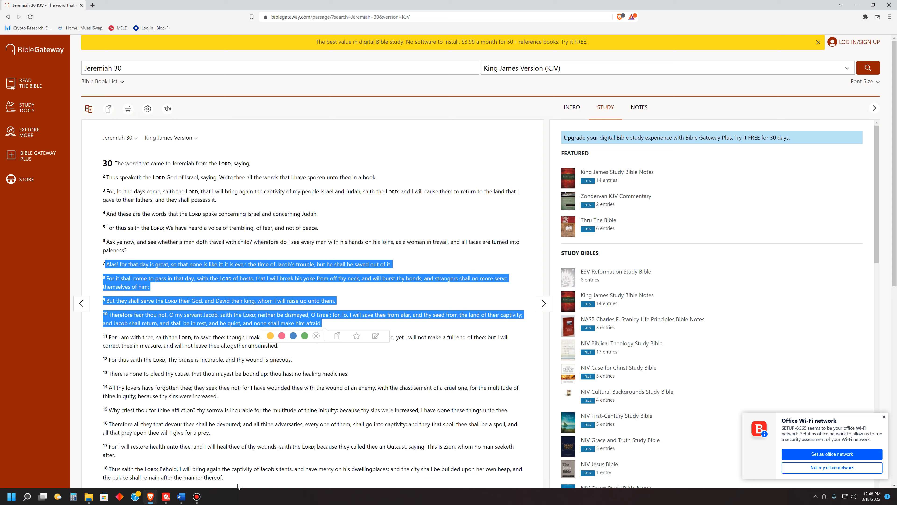
mouse_move(303, 211)
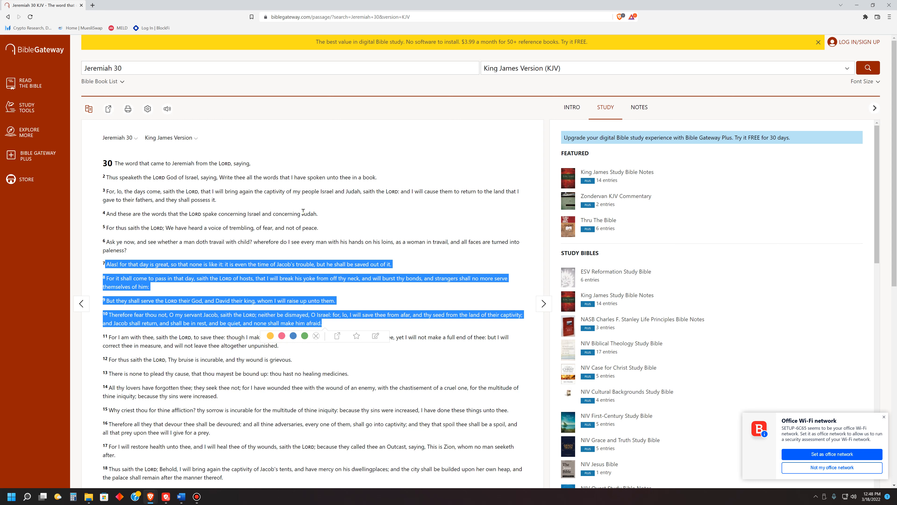
mouse_move(272, 237)
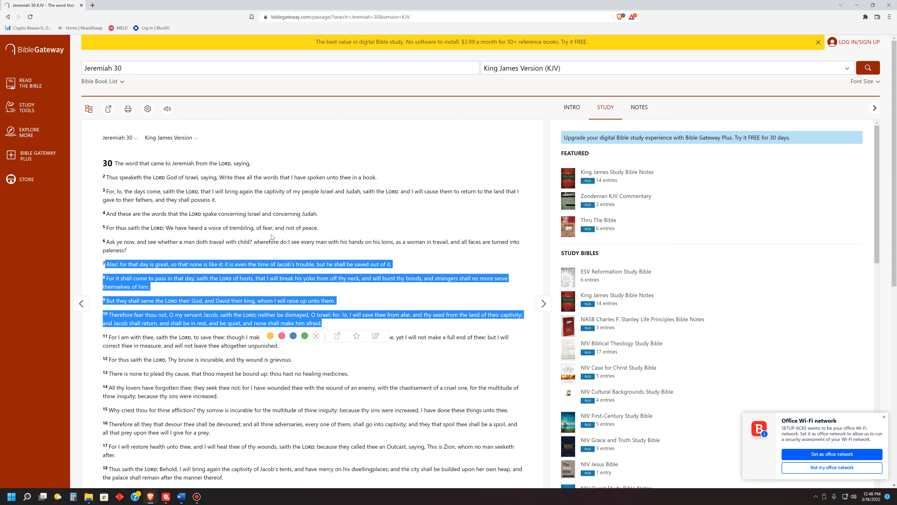
mouse_move(150, 497)
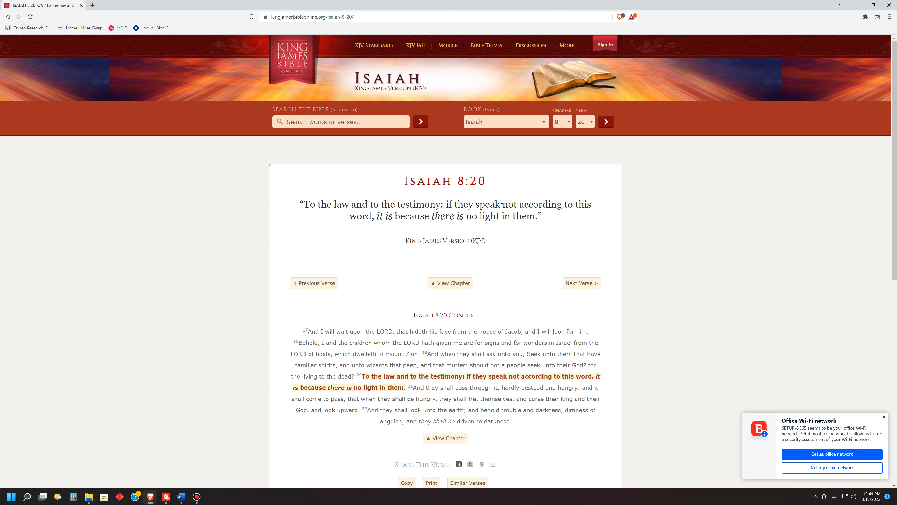
Select the closing phrase of Isaiah 8:20, "it is because there is no light in them."
double_click(532, 204)
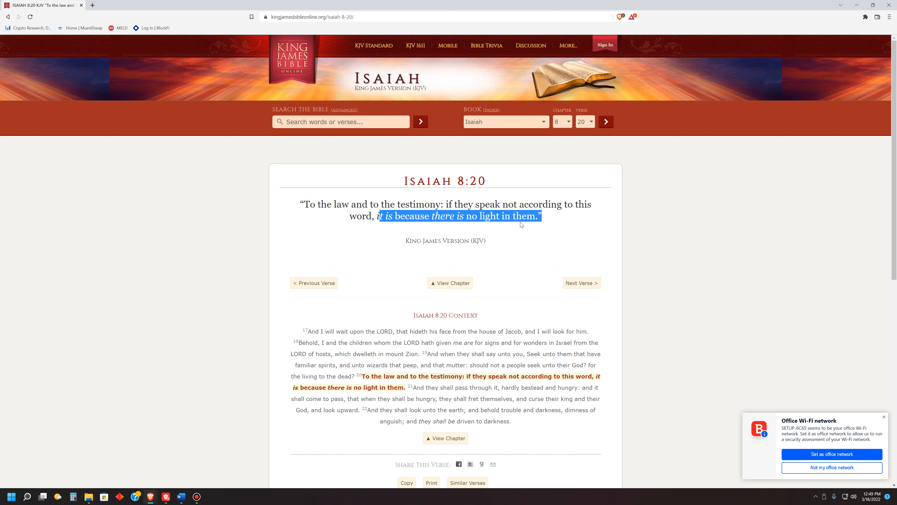
mouse_move(188, 464)
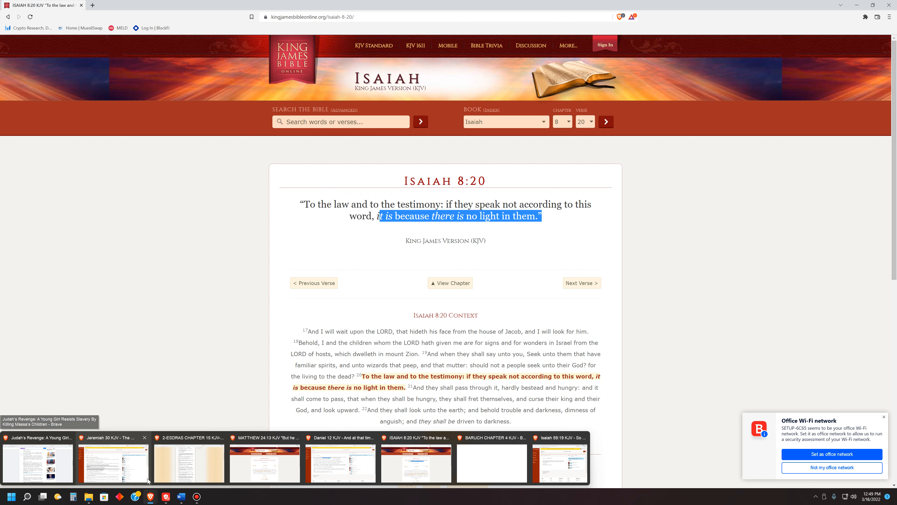
Bring the Jeremiah 30 KJV passage back to the front from the taskbar
click(113, 462)
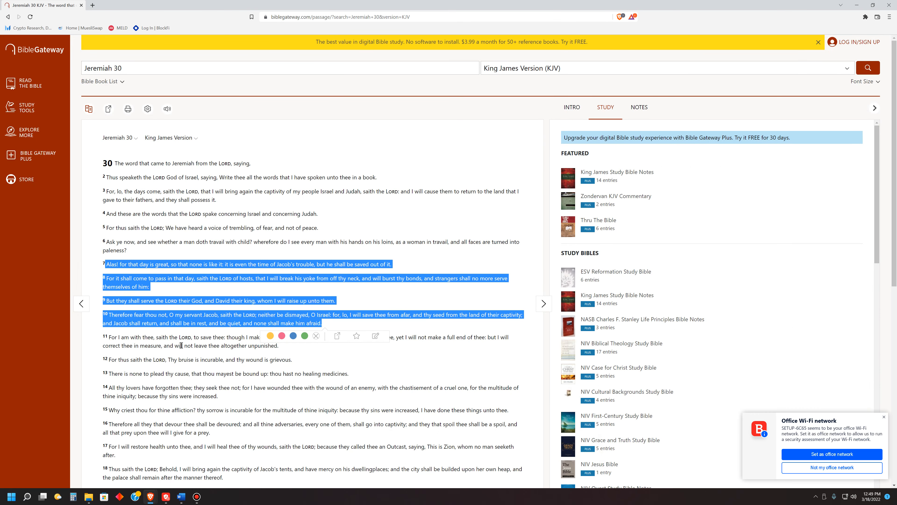
mouse_move(286, 292)
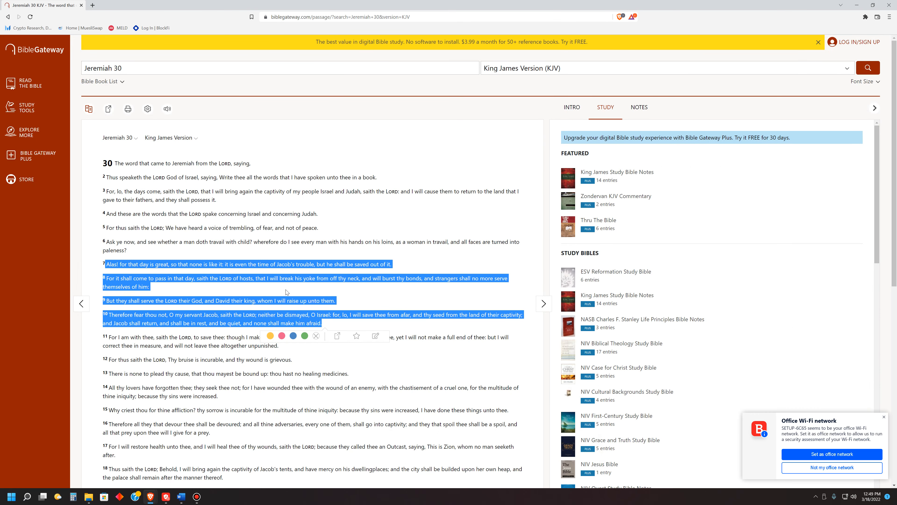
mouse_move(295, 278)
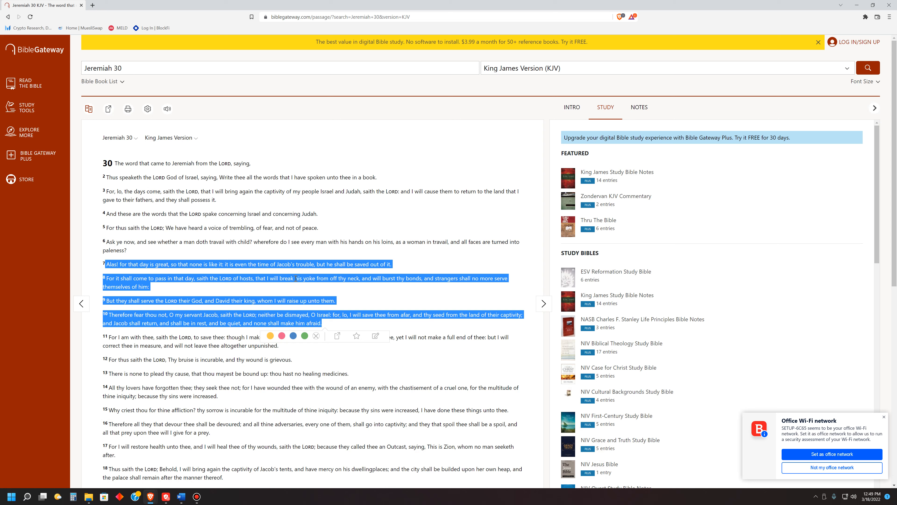
mouse_move(296, 290)
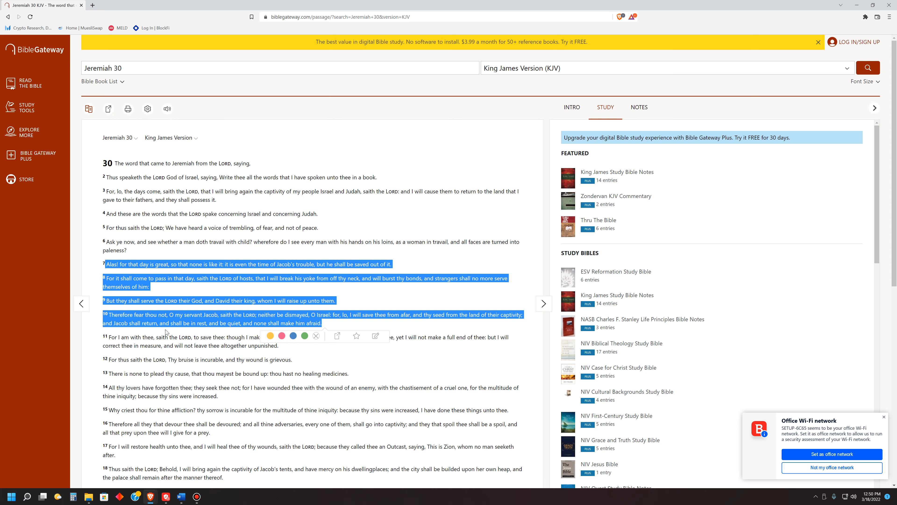
mouse_move(168, 335)
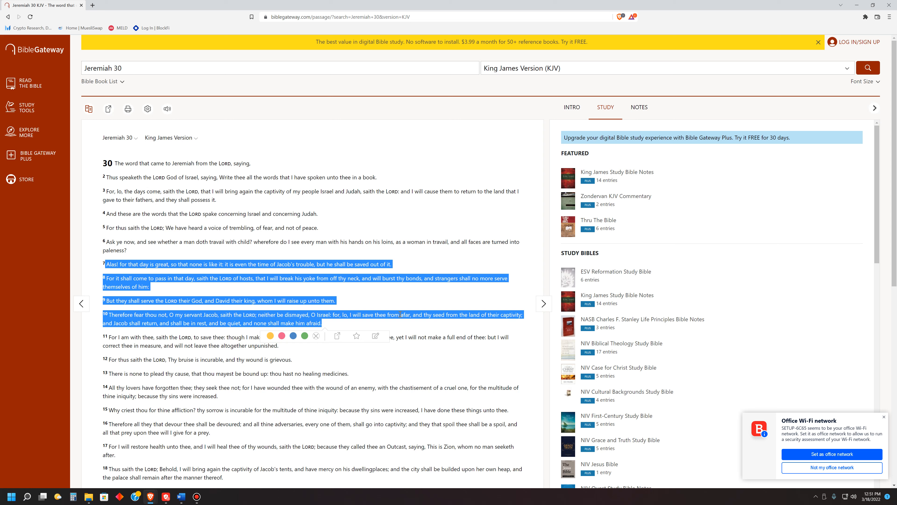
mouse_move(444, 311)
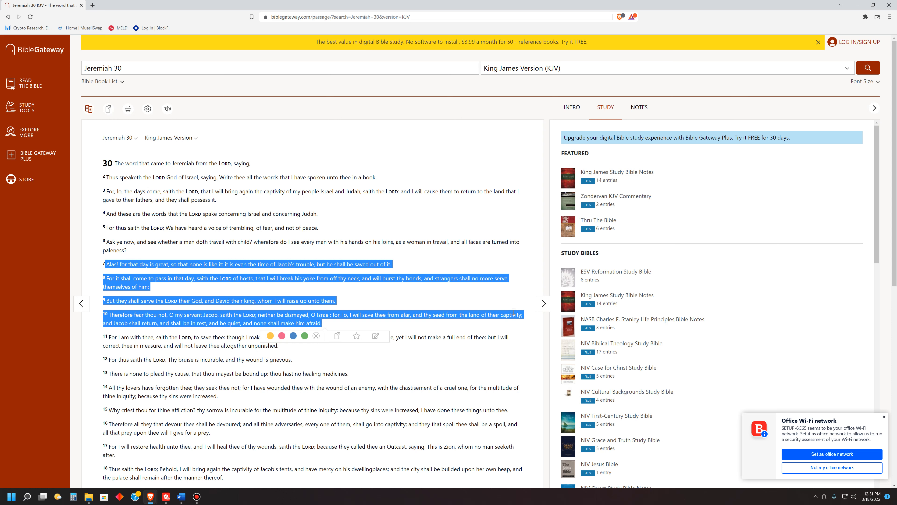
mouse_move(285, 274)
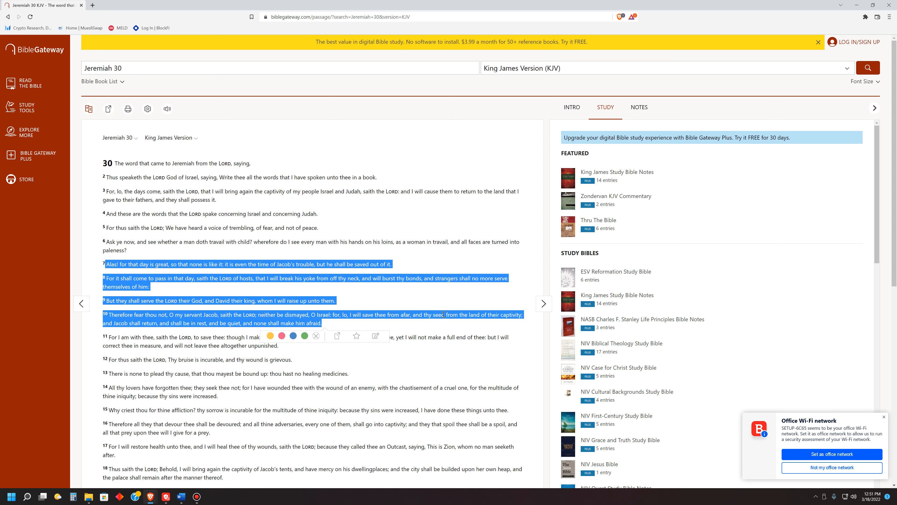
mouse_move(151, 496)
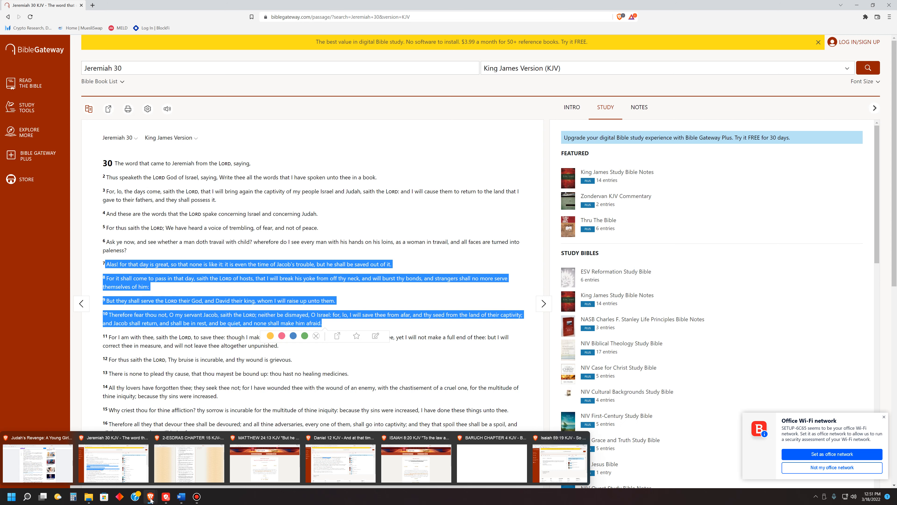
mouse_move(268, 461)
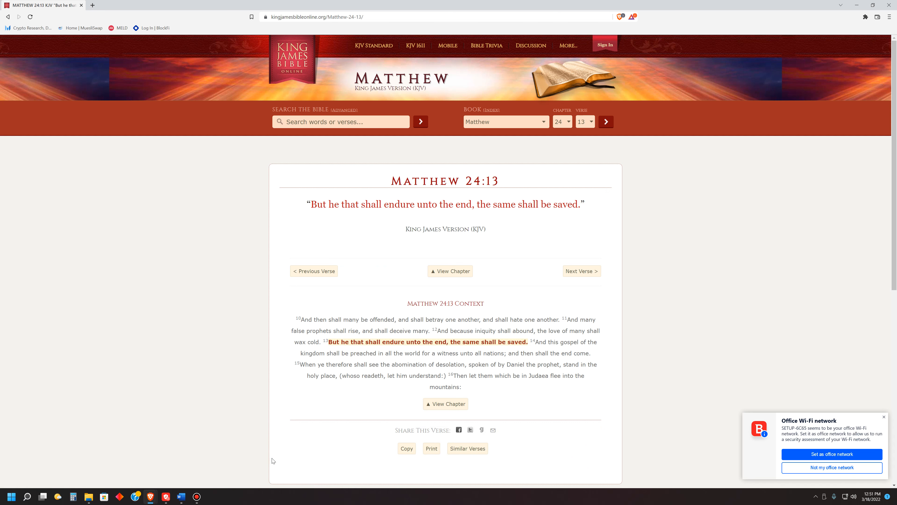
mouse_move(361, 395)
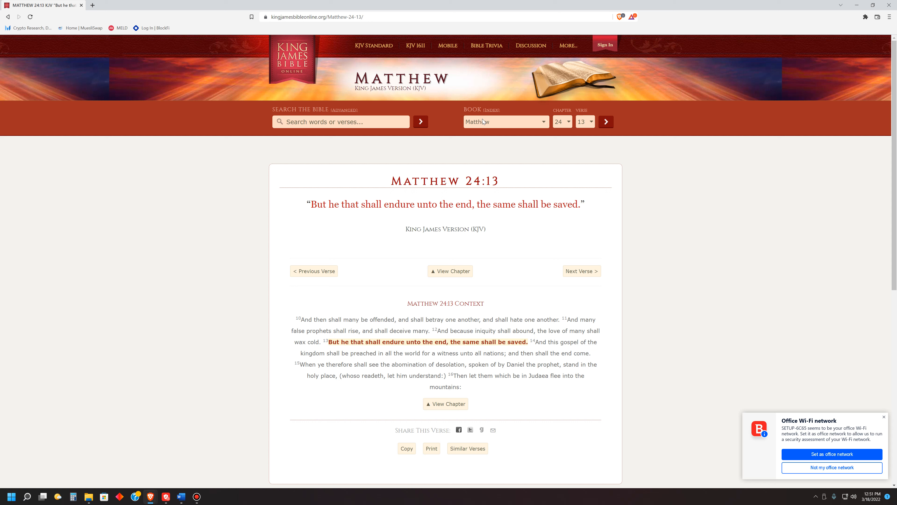
mouse_move(525, 227)
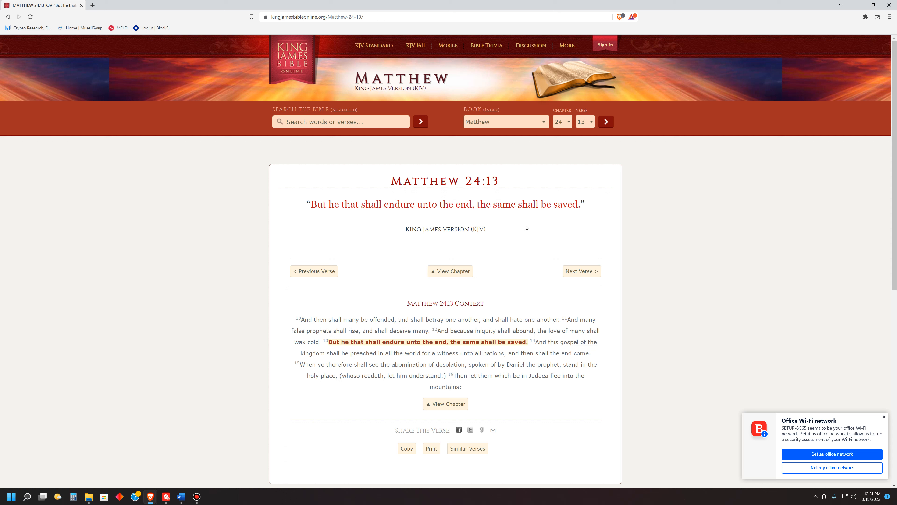
mouse_move(530, 223)
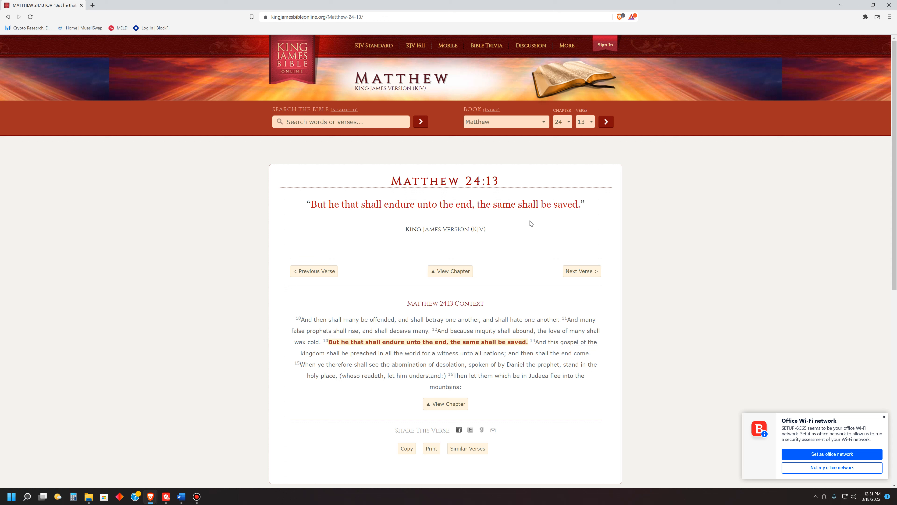
mouse_move(464, 226)
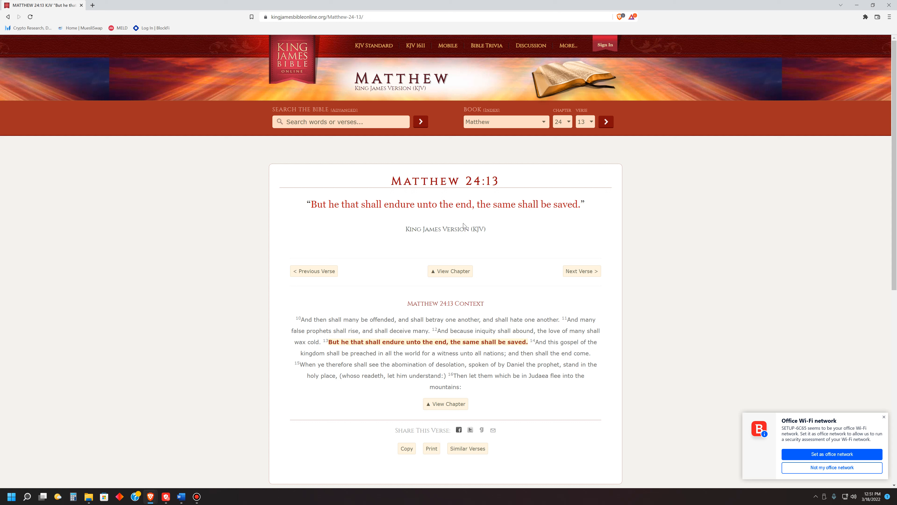
mouse_move(461, 204)
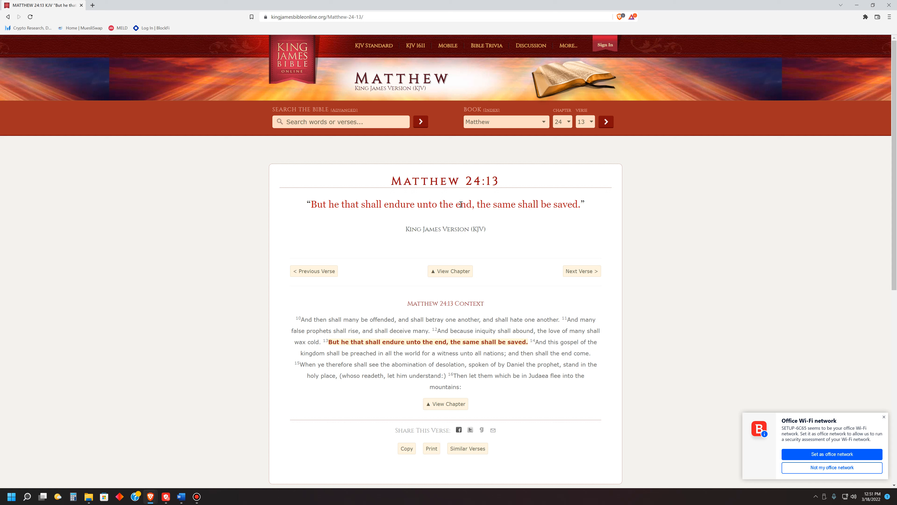
mouse_move(457, 229)
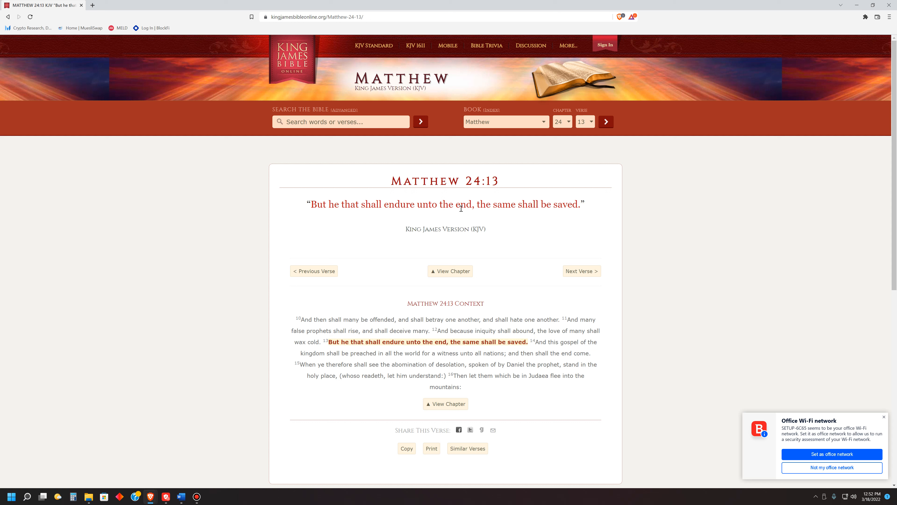
mouse_move(464, 213)
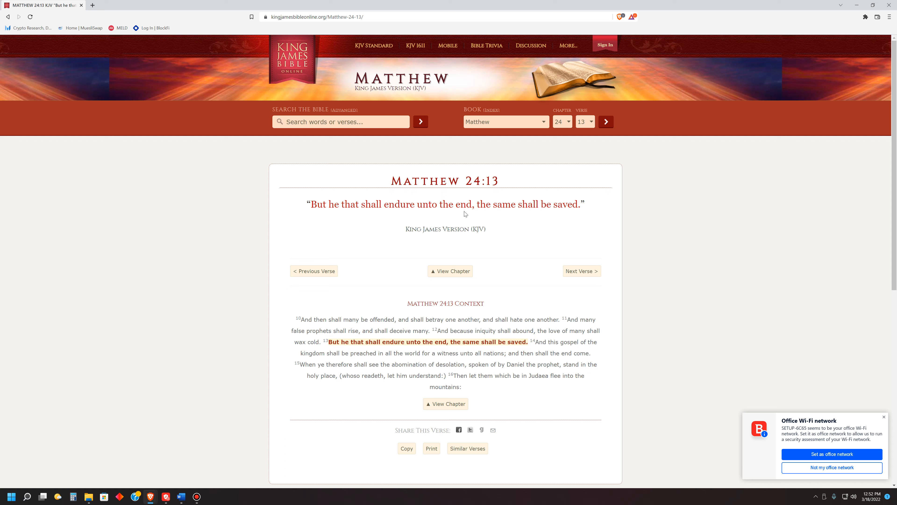
mouse_move(558, 217)
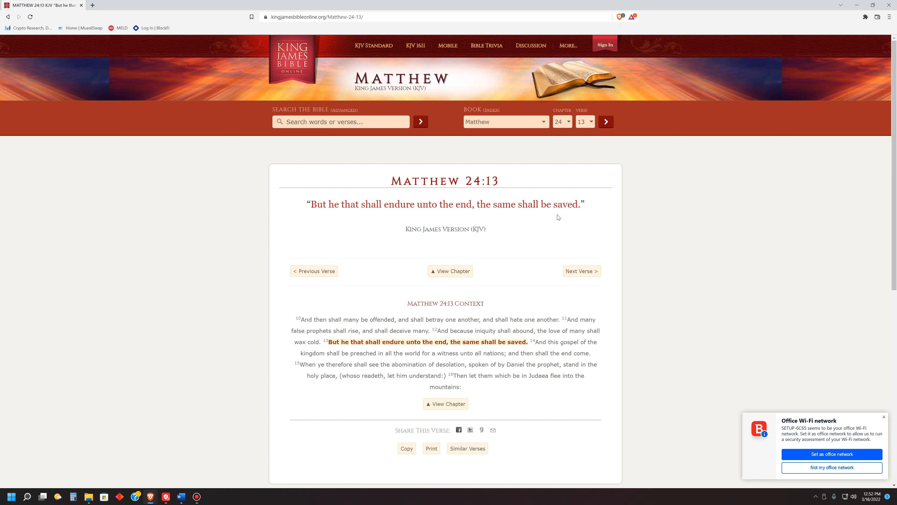
mouse_move(580, 222)
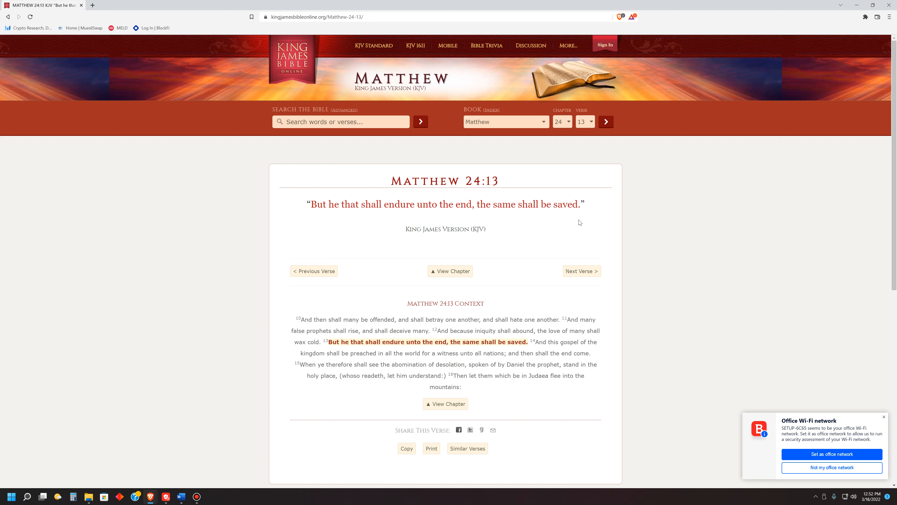
mouse_move(569, 205)
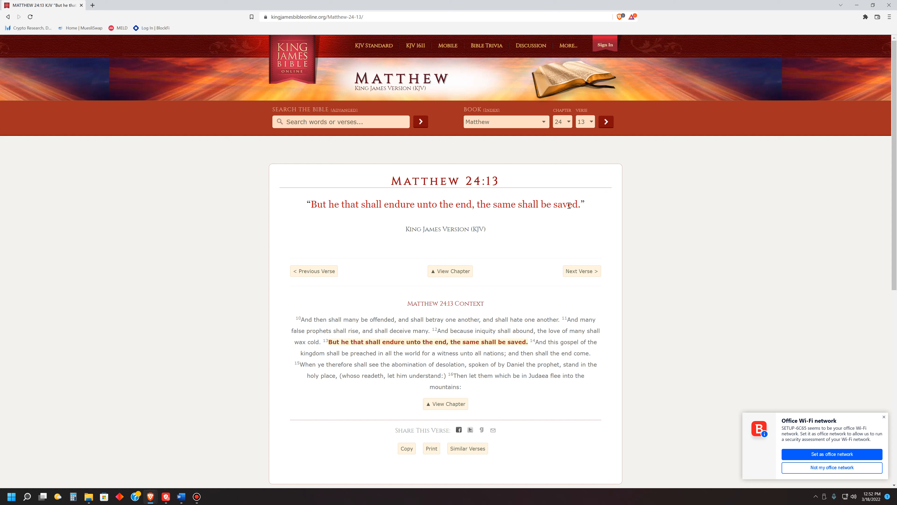
mouse_move(389, 223)
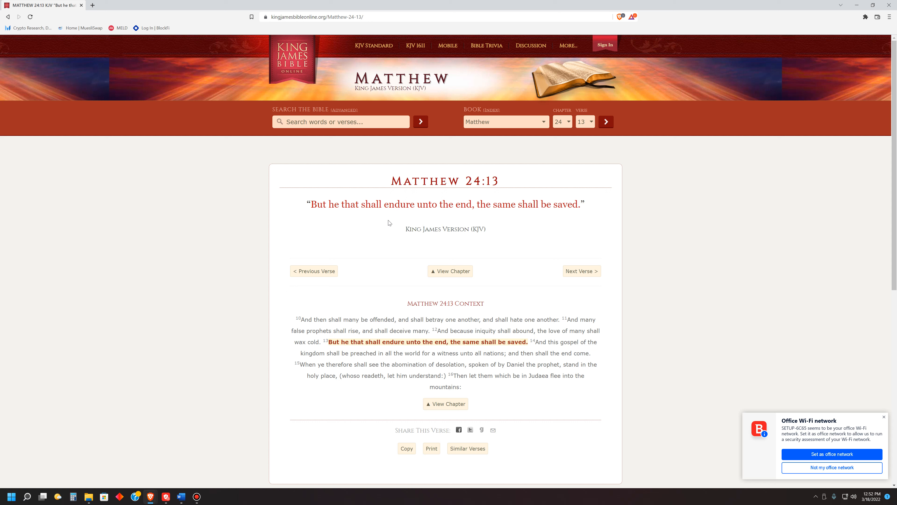
mouse_move(594, 211)
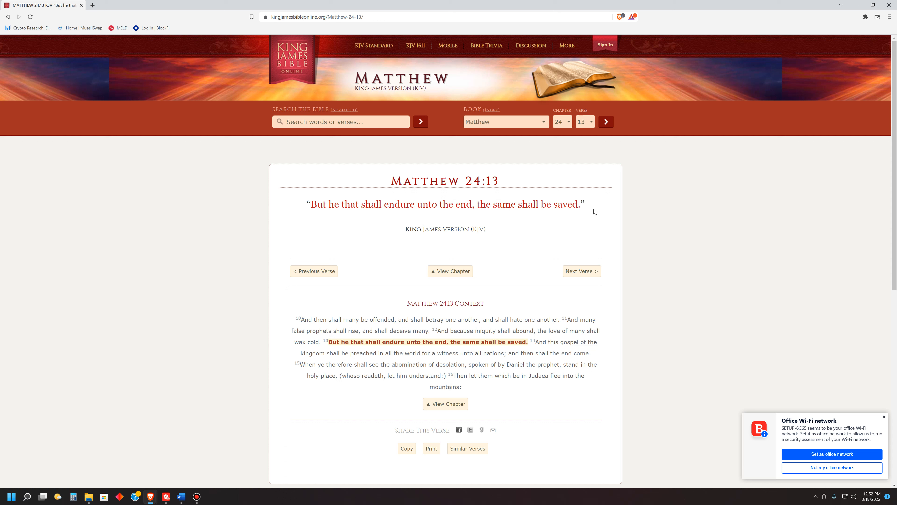
mouse_move(340, 247)
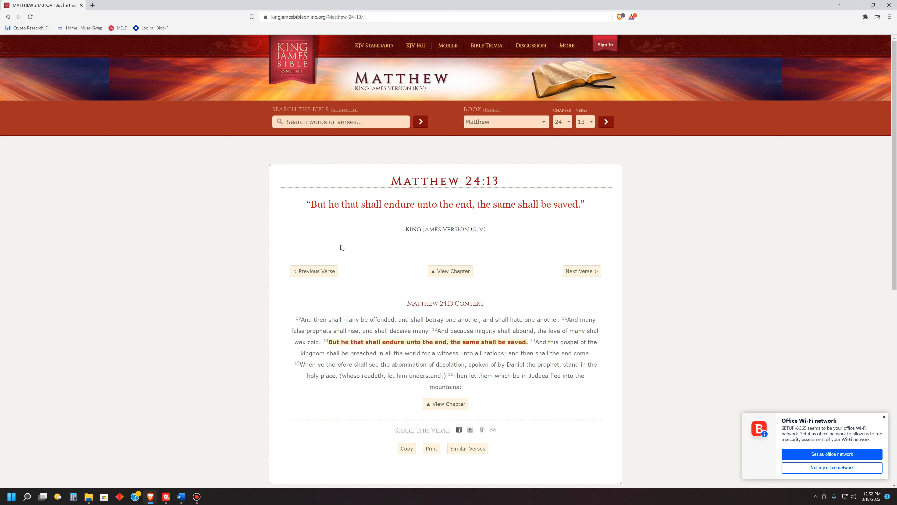
mouse_move(346, 242)
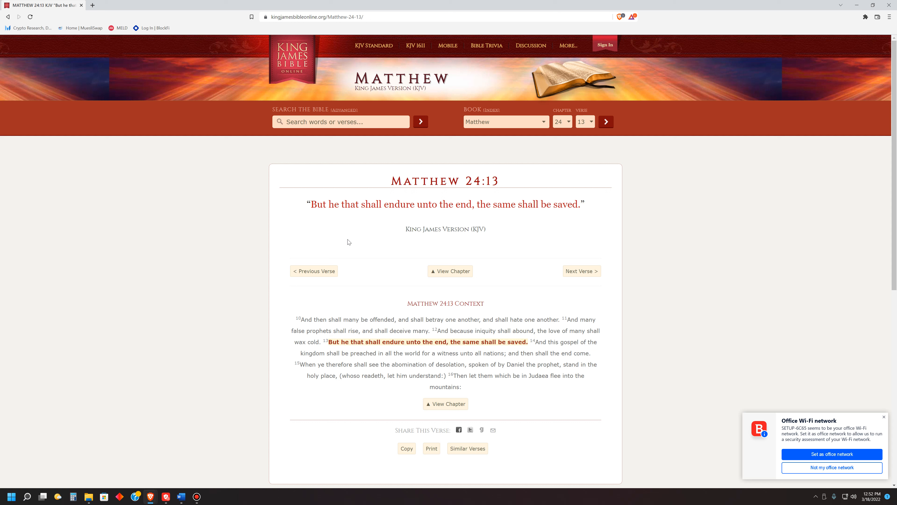
mouse_move(392, 349)
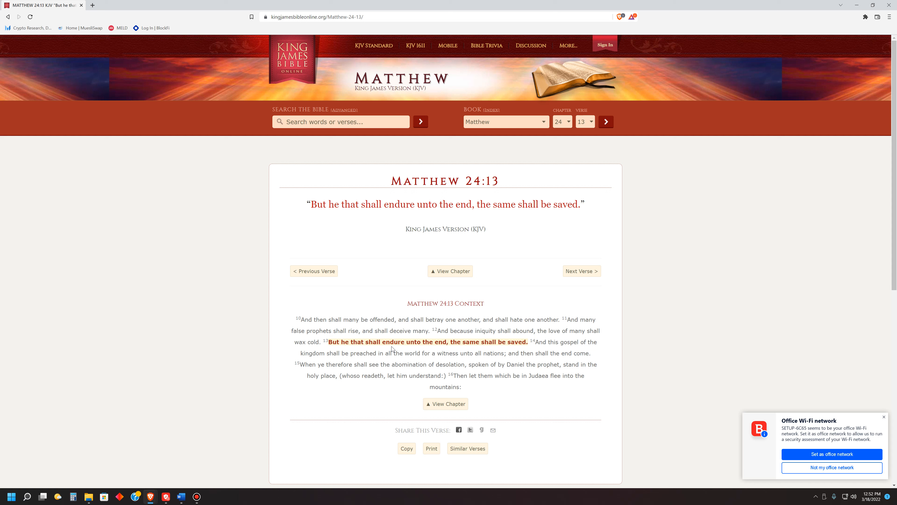
mouse_move(514, 342)
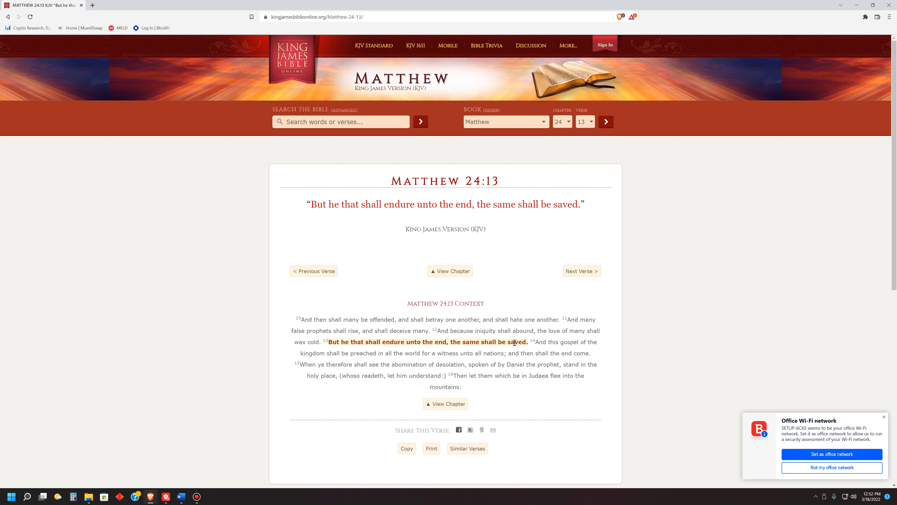
mouse_move(446, 214)
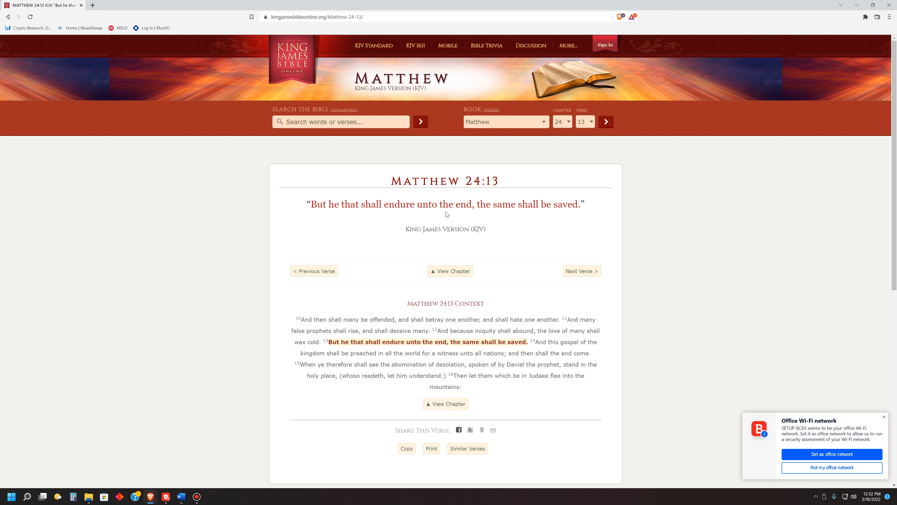
mouse_move(522, 218)
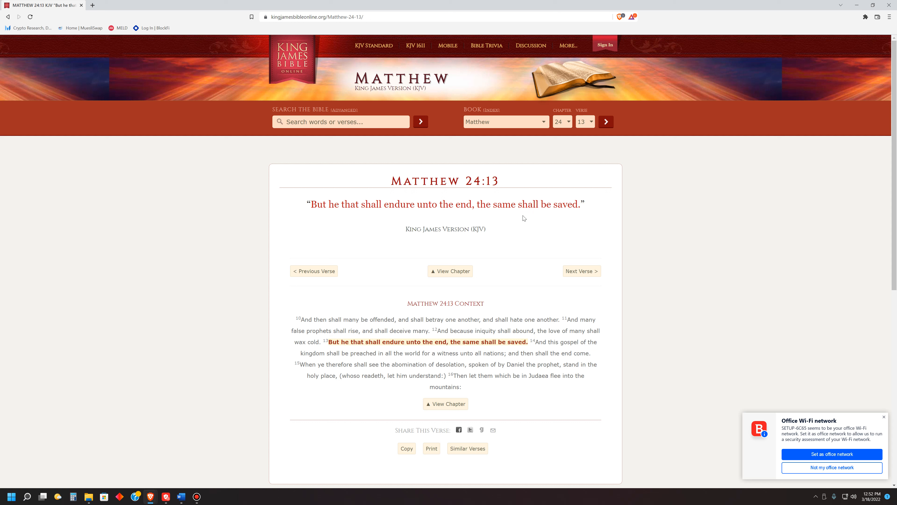
mouse_move(388, 346)
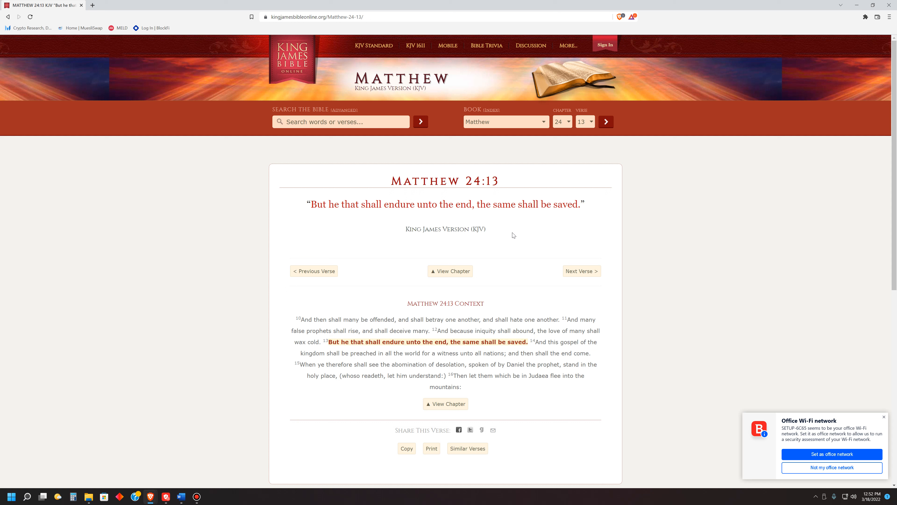
mouse_move(566, 225)
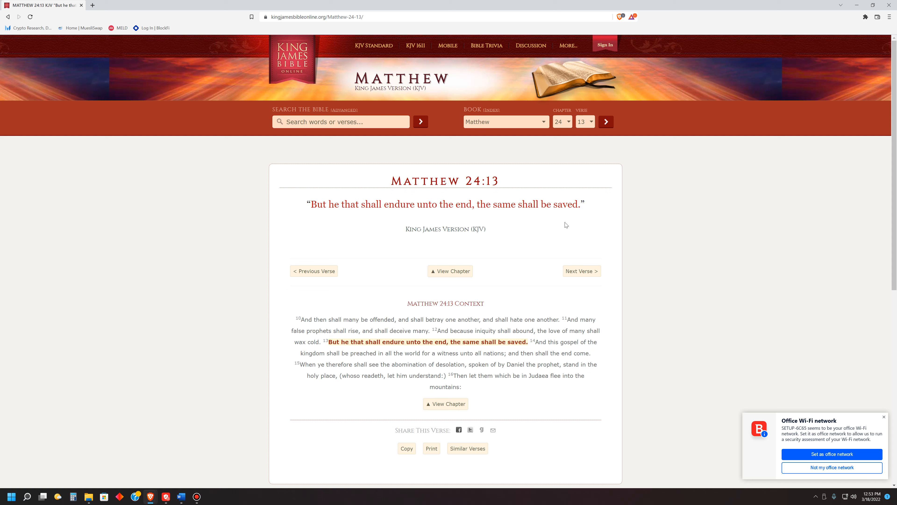
mouse_move(516, 214)
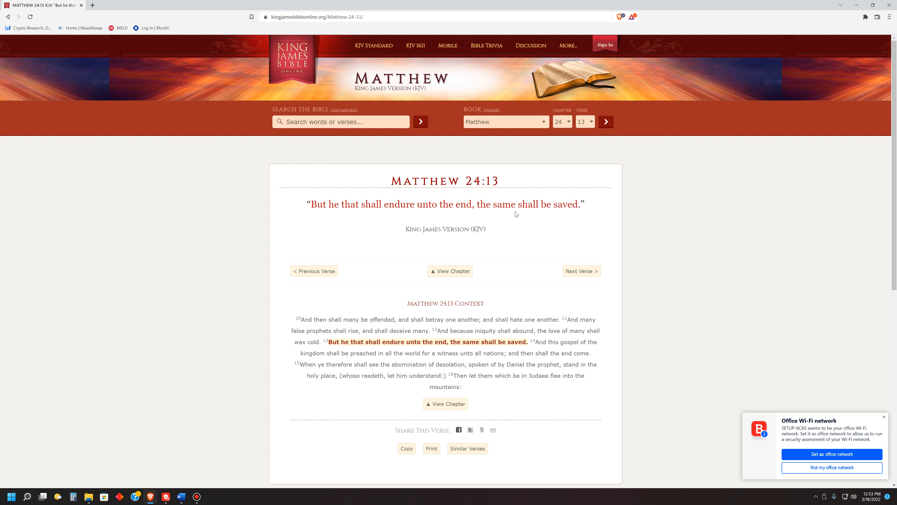
mouse_move(507, 205)
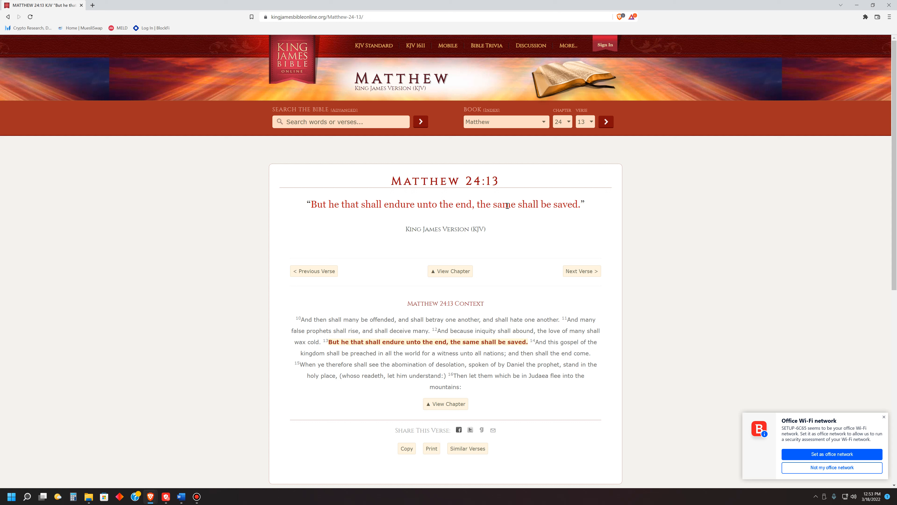
mouse_move(526, 213)
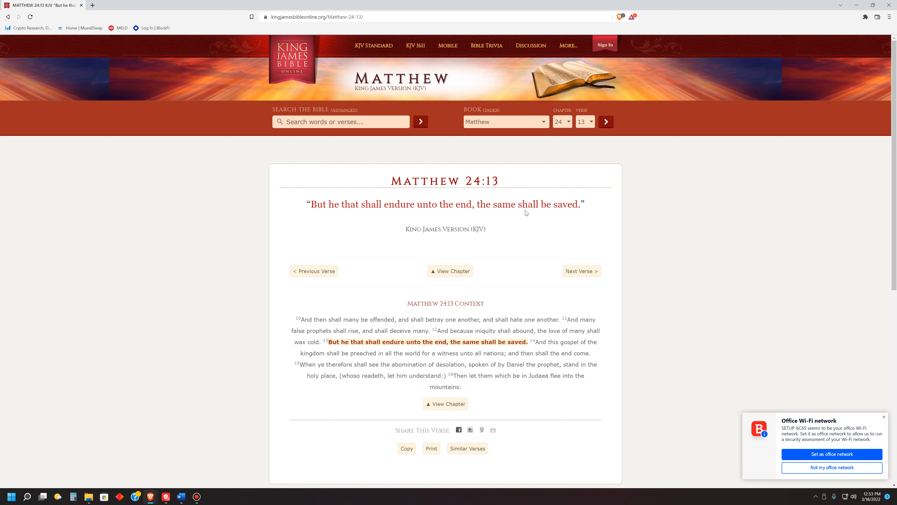
mouse_move(311, 213)
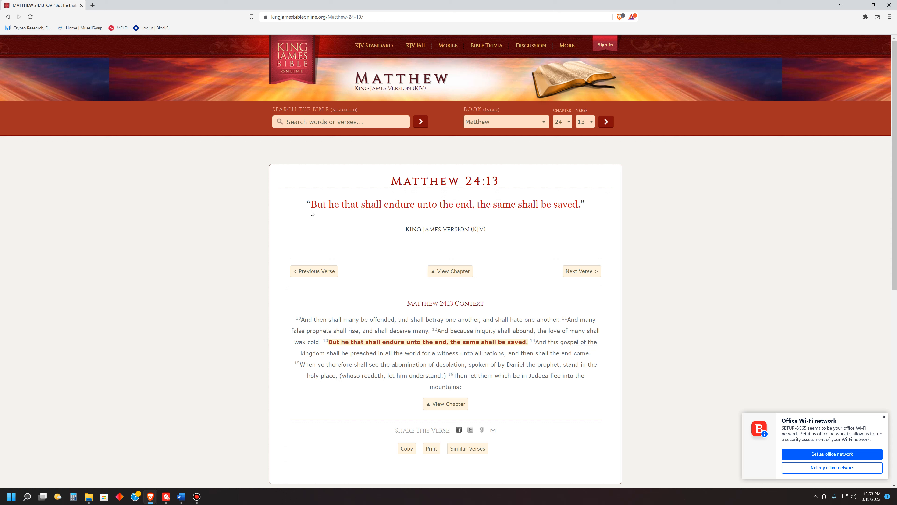
mouse_move(458, 200)
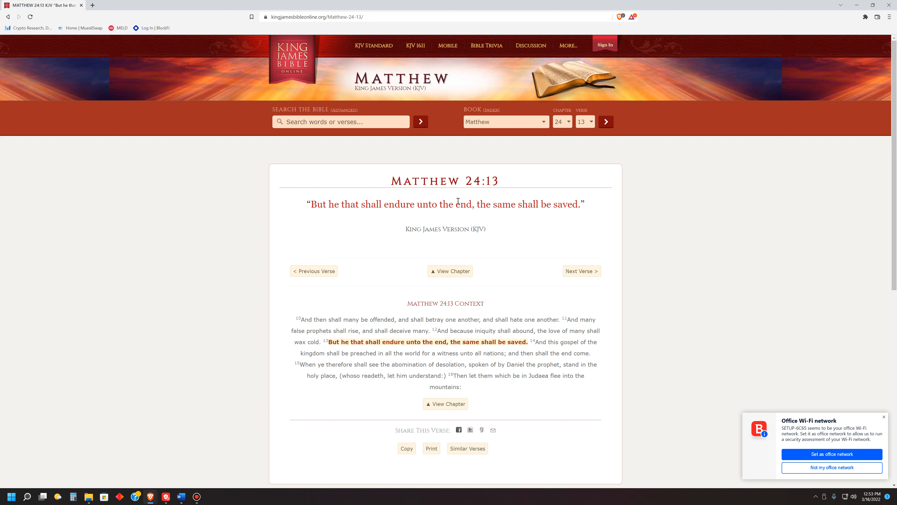
mouse_move(456, 228)
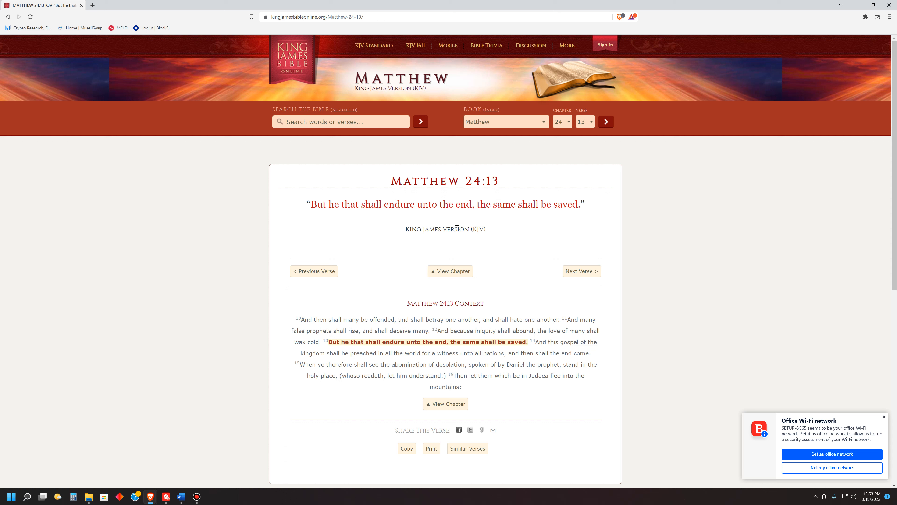
mouse_move(354, 248)
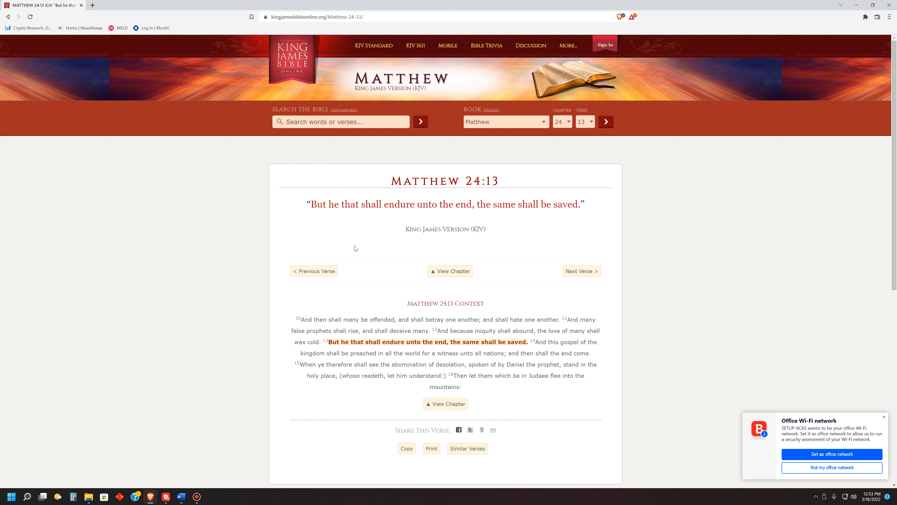
mouse_move(457, 254)
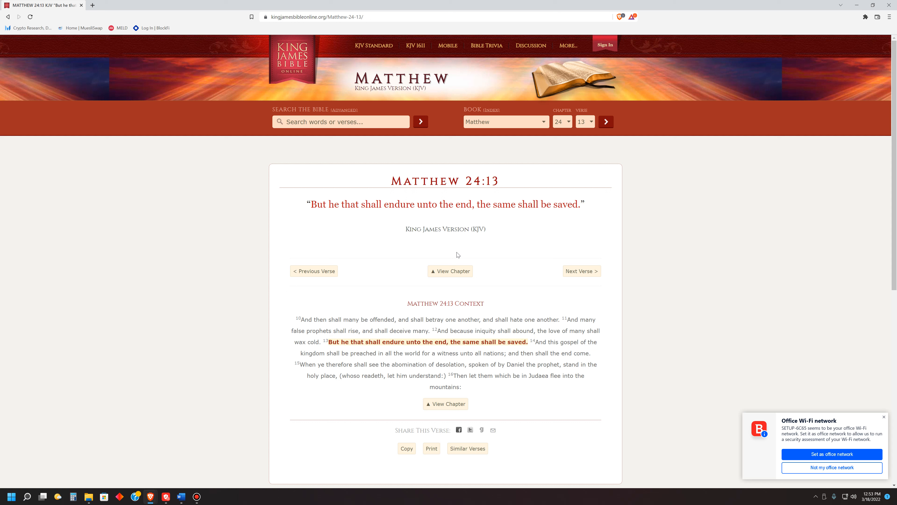
mouse_move(353, 235)
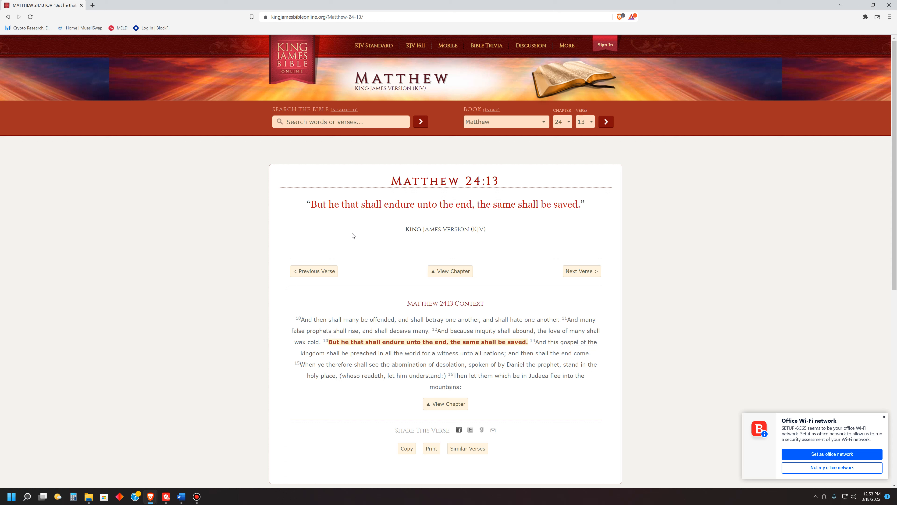
mouse_move(395, 229)
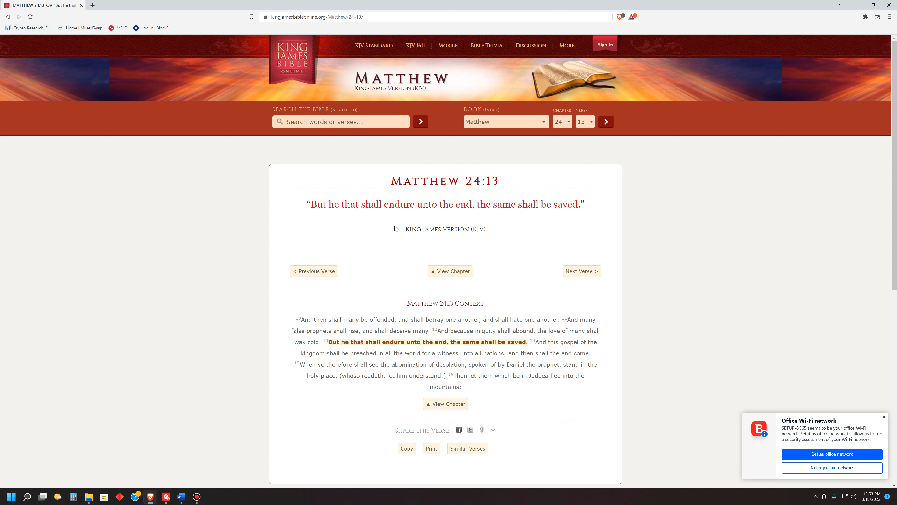
mouse_move(462, 235)
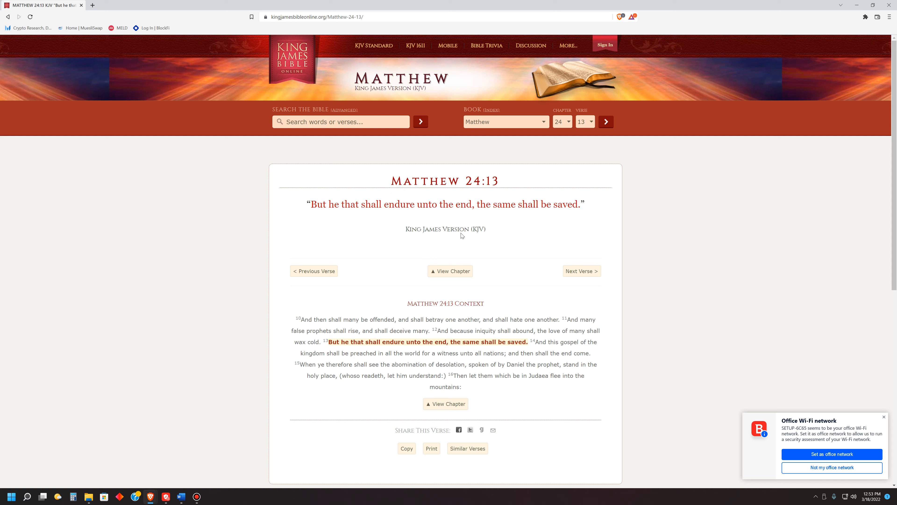
mouse_move(461, 234)
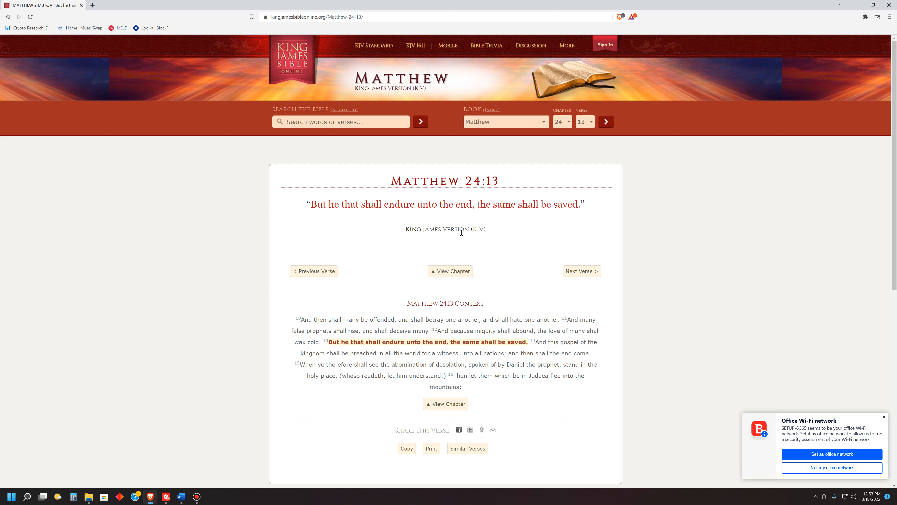
mouse_move(441, 240)
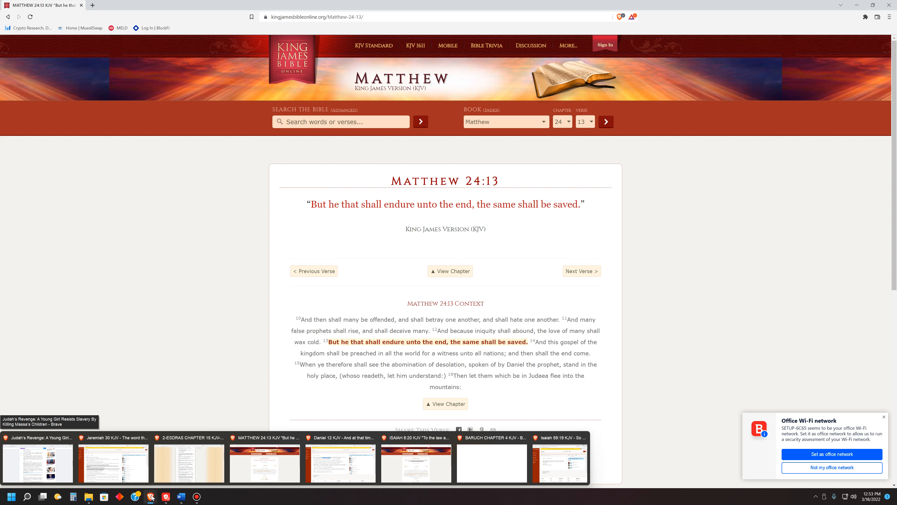
click(341, 462)
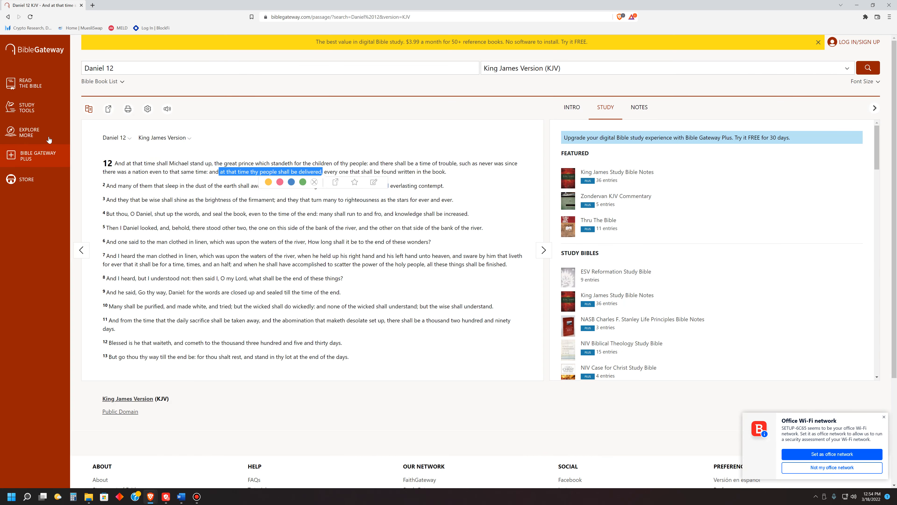
mouse_move(75, 169)
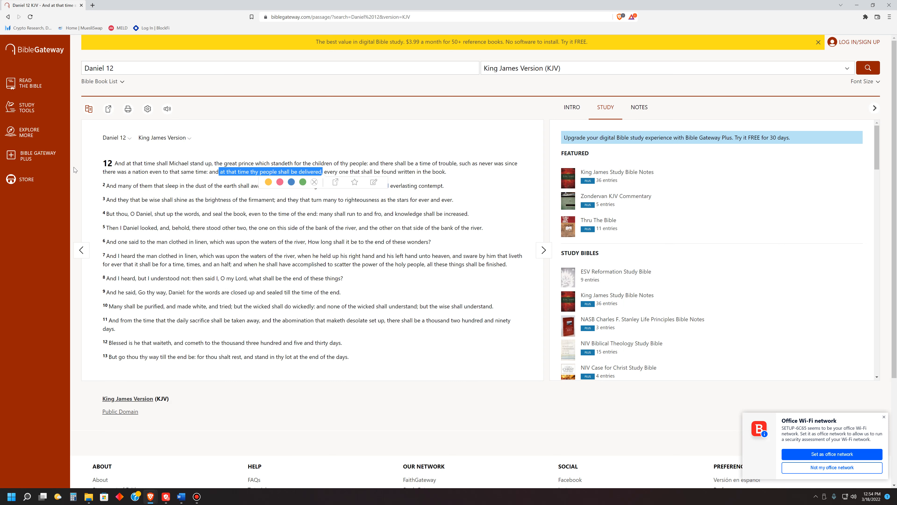
mouse_move(146, 170)
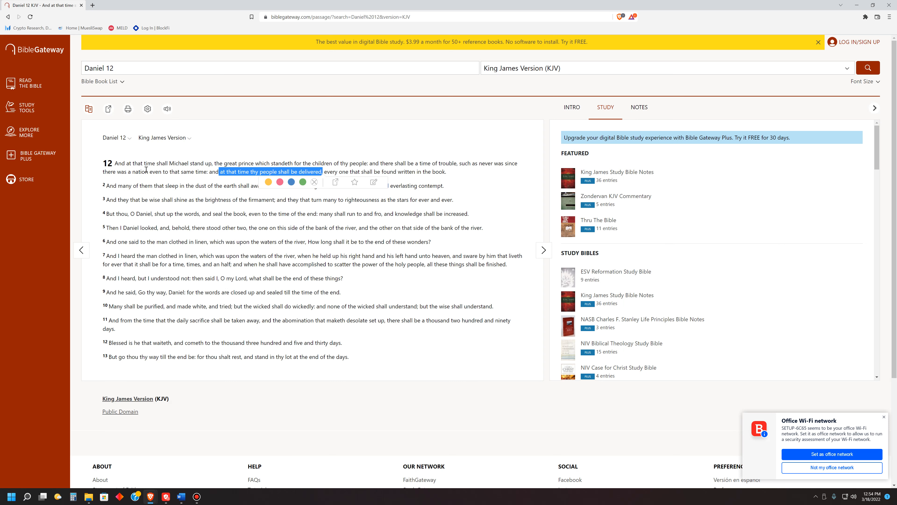
double_click(178, 163)
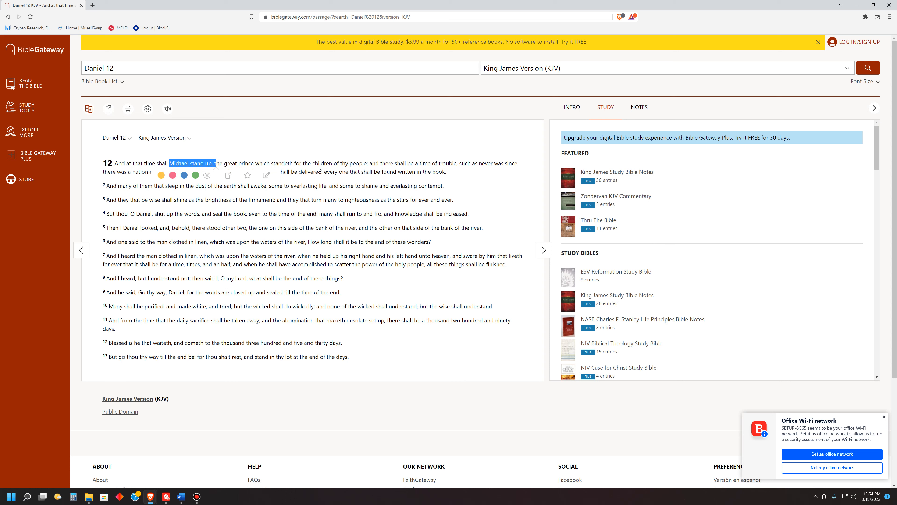
mouse_move(369, 163)
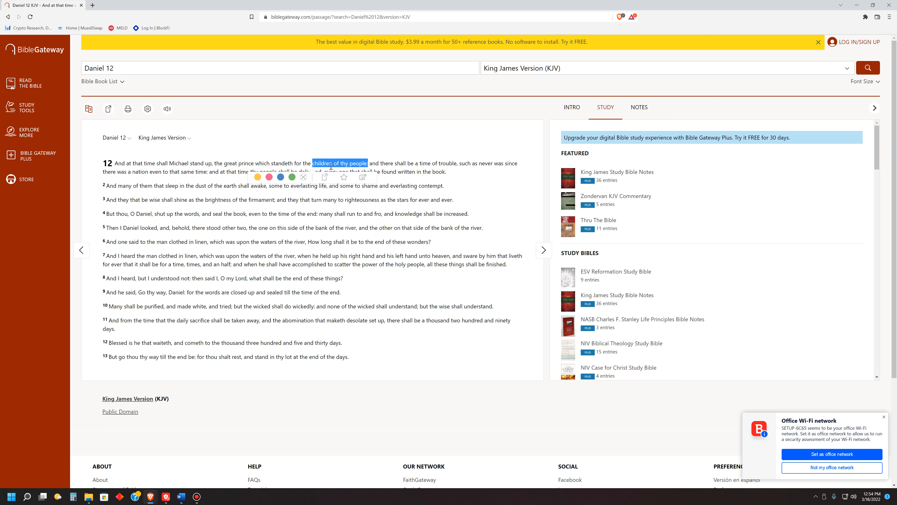
mouse_move(357, 165)
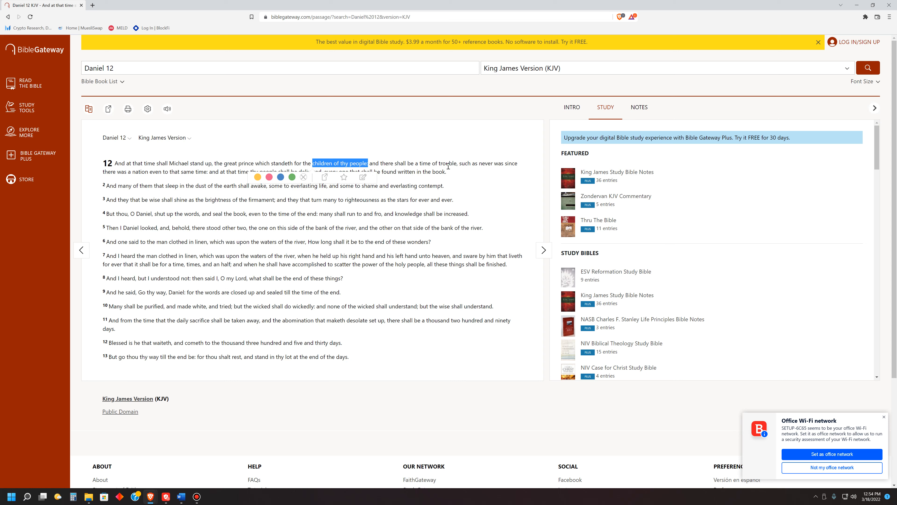
mouse_move(490, 173)
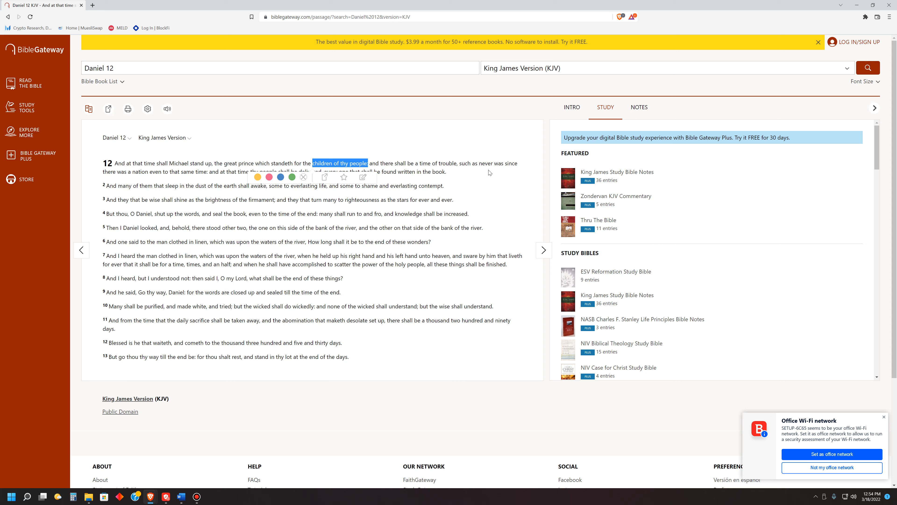
mouse_move(122, 182)
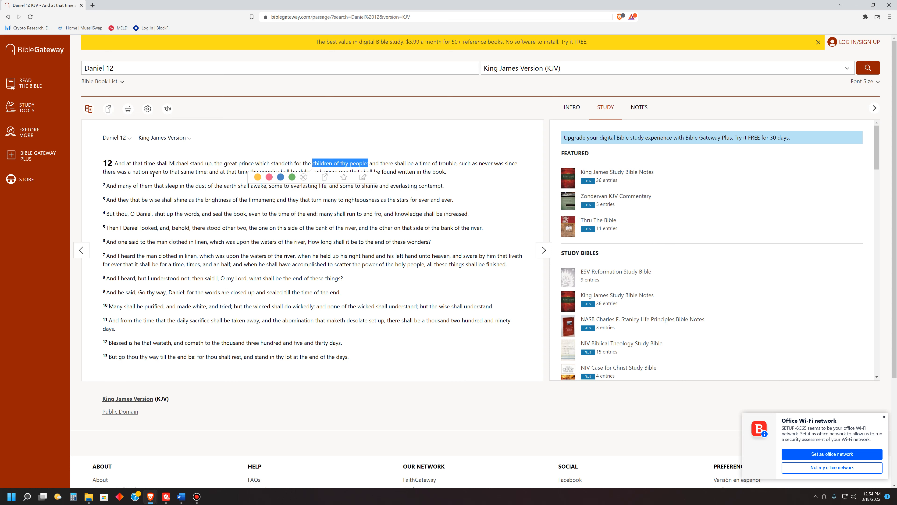
mouse_move(217, 179)
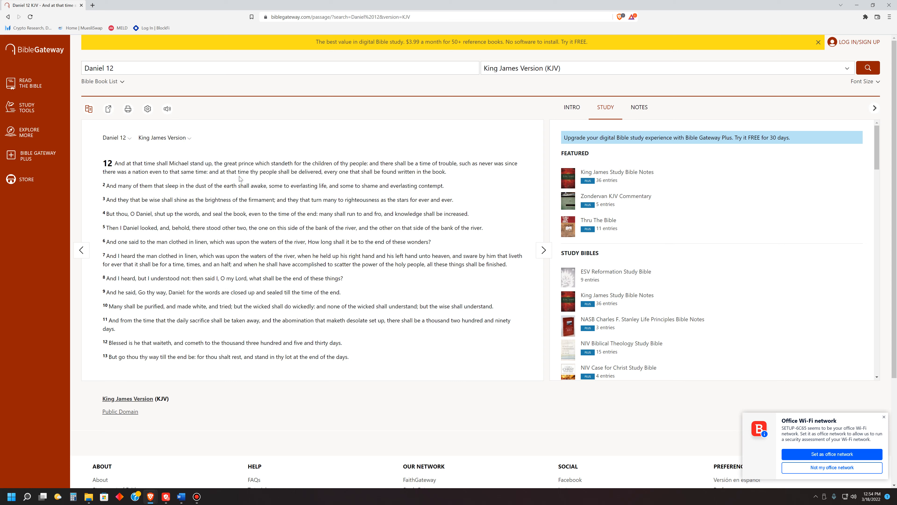
mouse_move(300, 174)
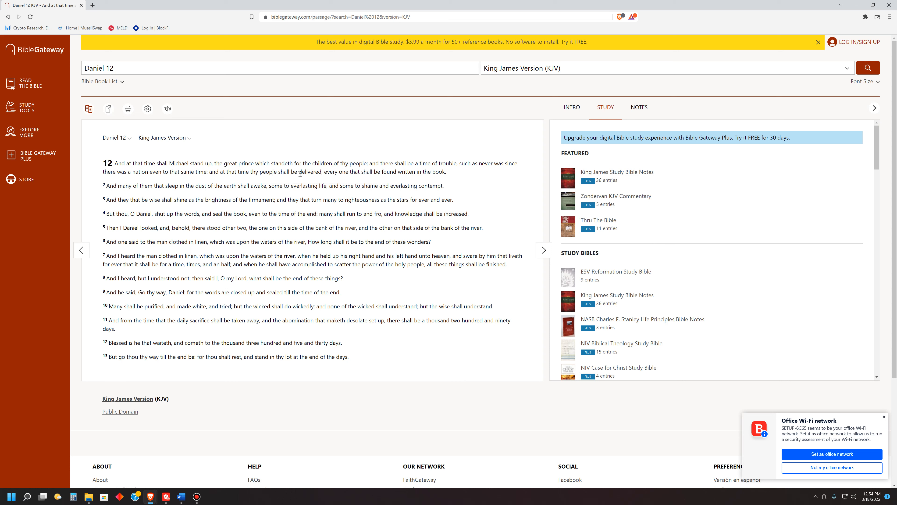
drag(323, 171, 265, 185)
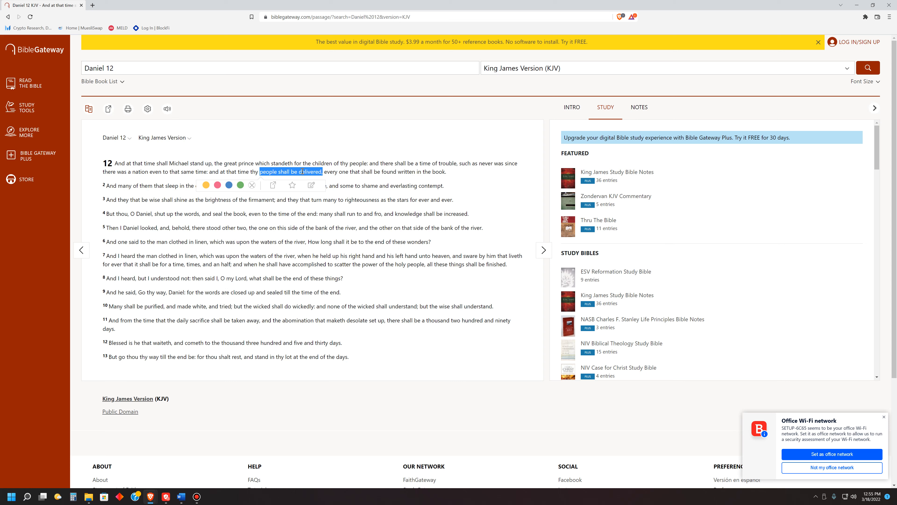
mouse_move(302, 123)
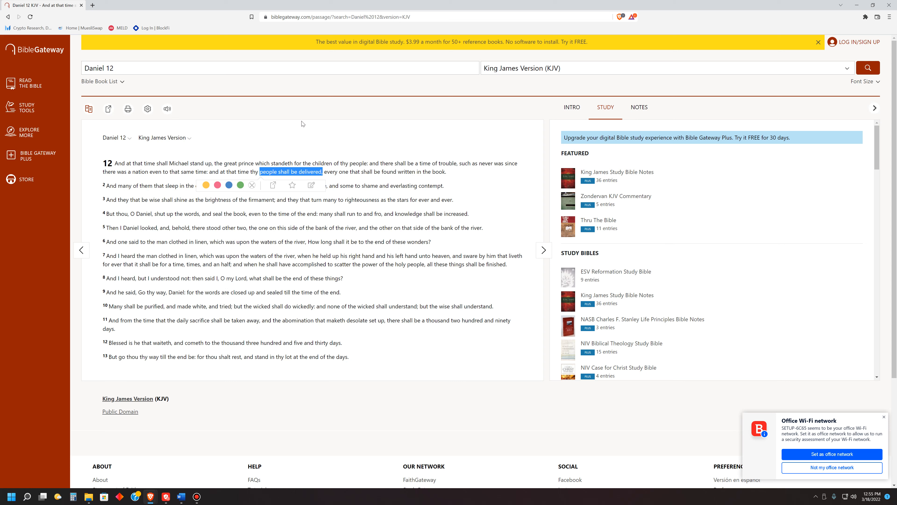
mouse_move(273, 141)
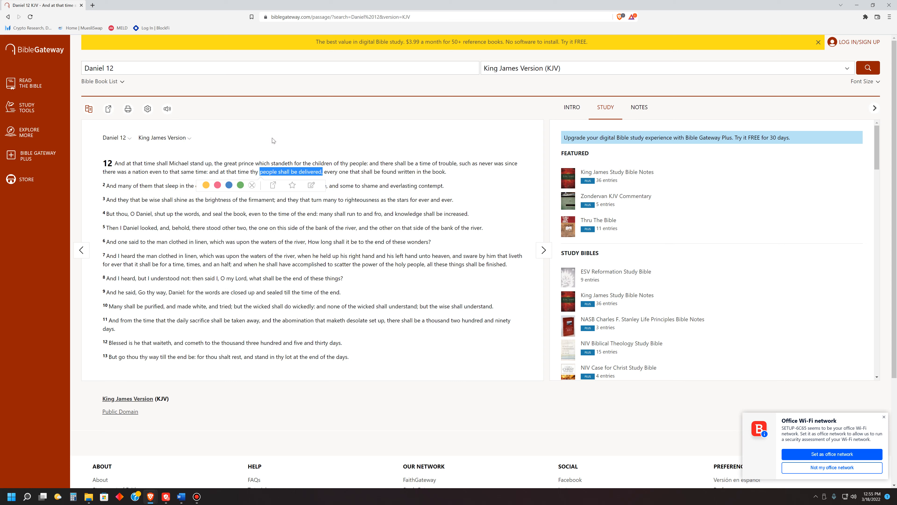
mouse_move(192, 164)
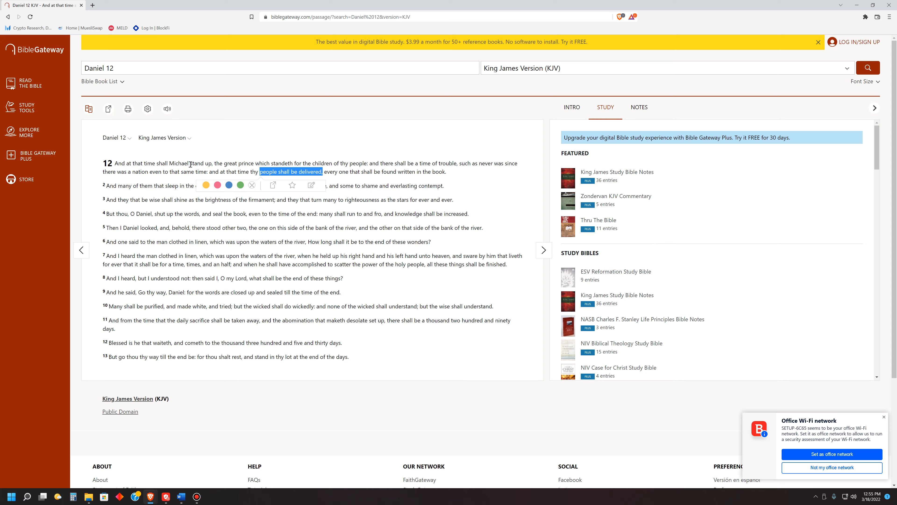
mouse_move(294, 172)
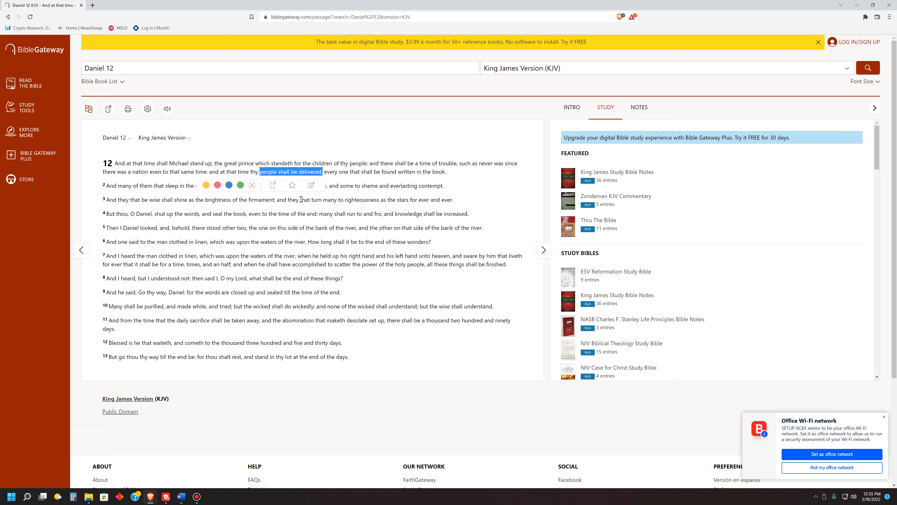
mouse_move(229, 163)
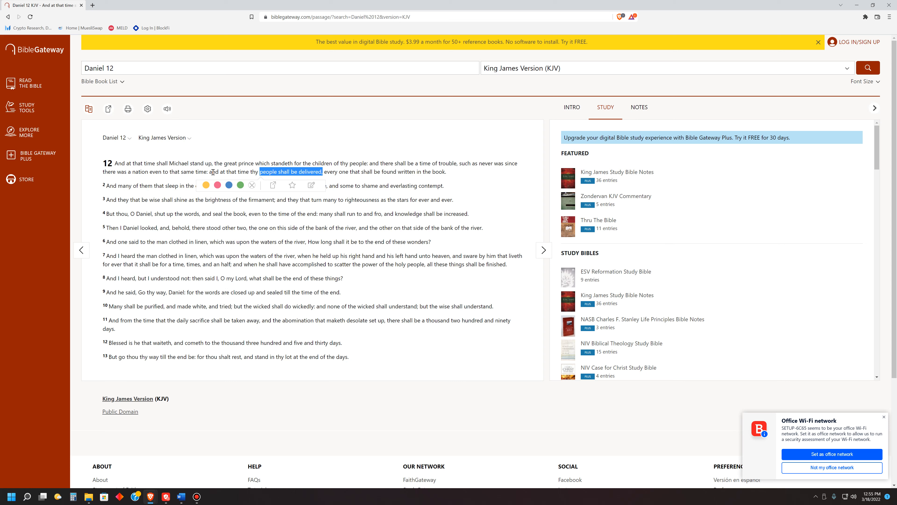
mouse_move(213, 170)
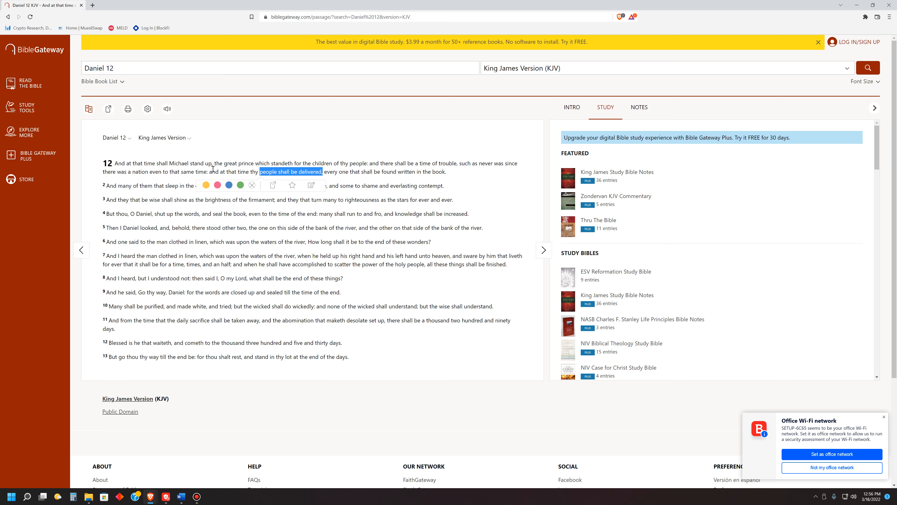
mouse_move(150, 496)
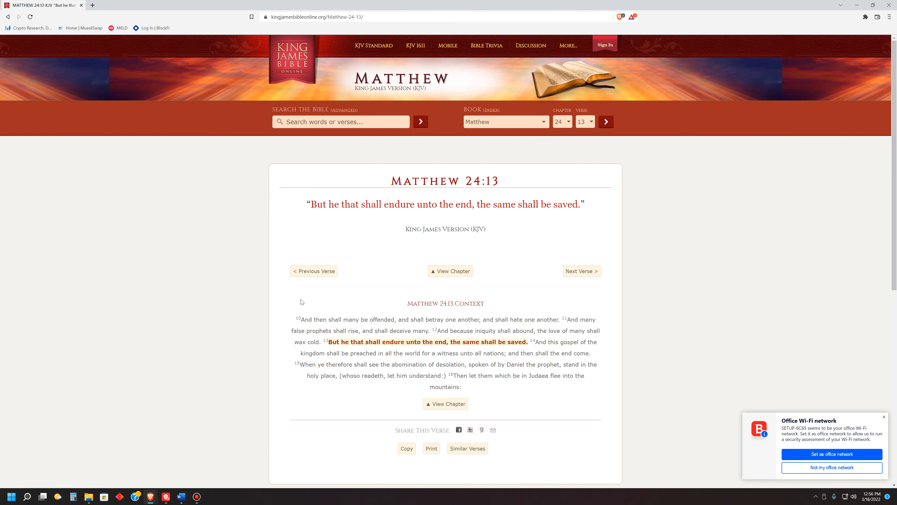
mouse_move(435, 201)
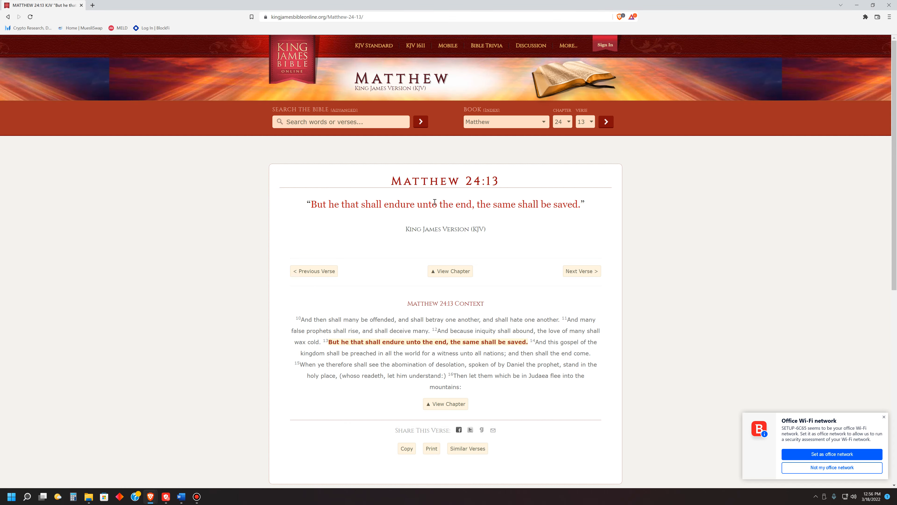
mouse_move(336, 220)
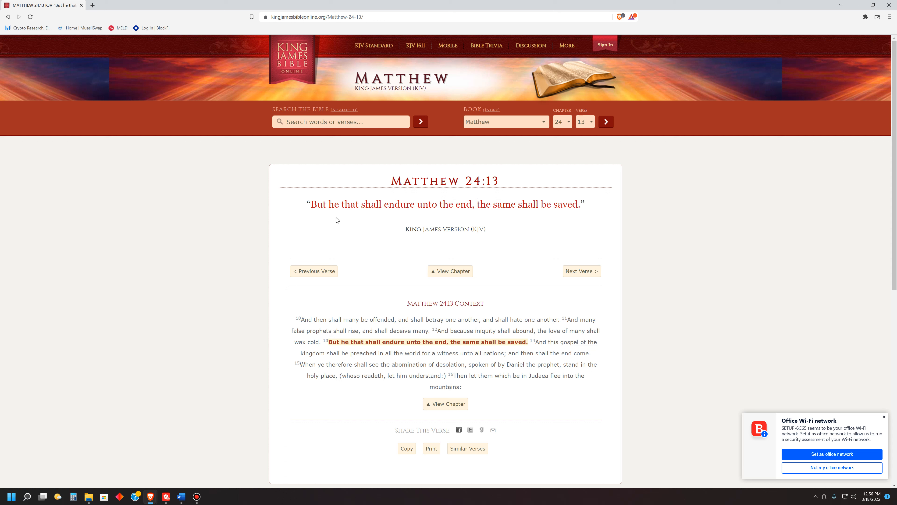
mouse_move(449, 207)
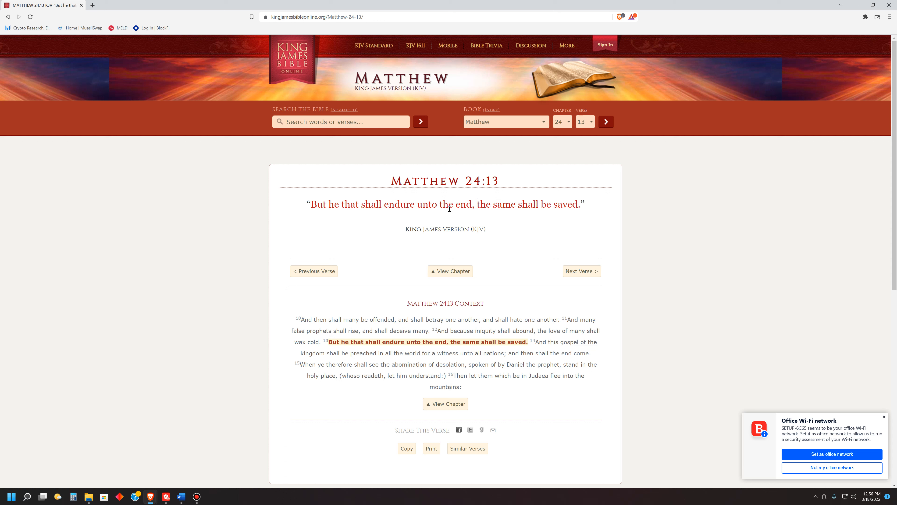
mouse_move(517, 209)
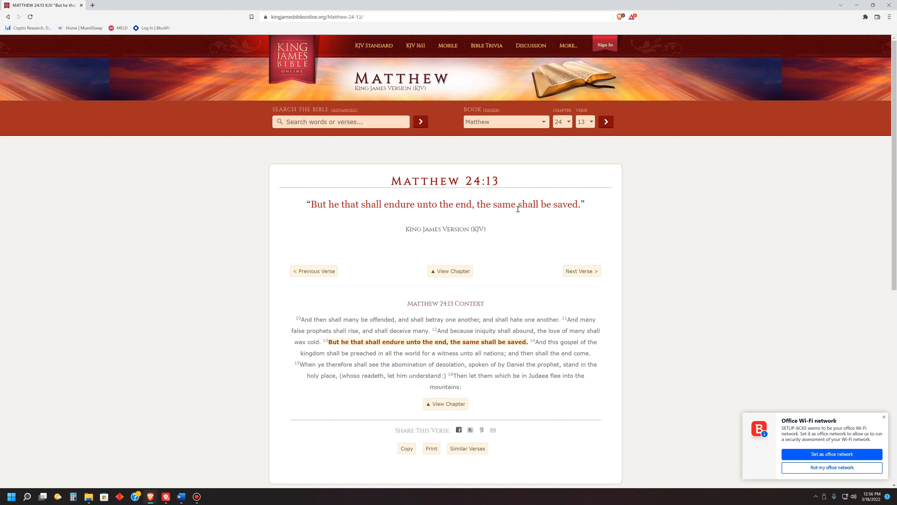
mouse_move(553, 208)
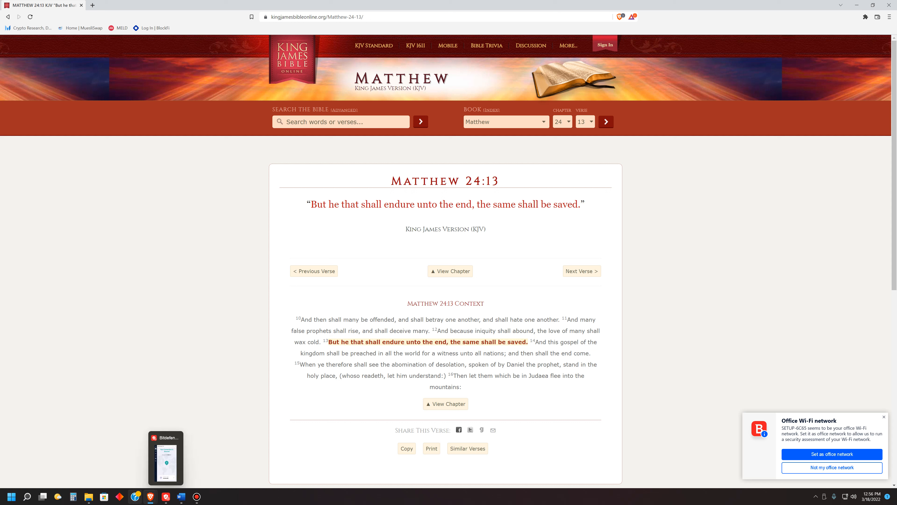
mouse_move(149, 496)
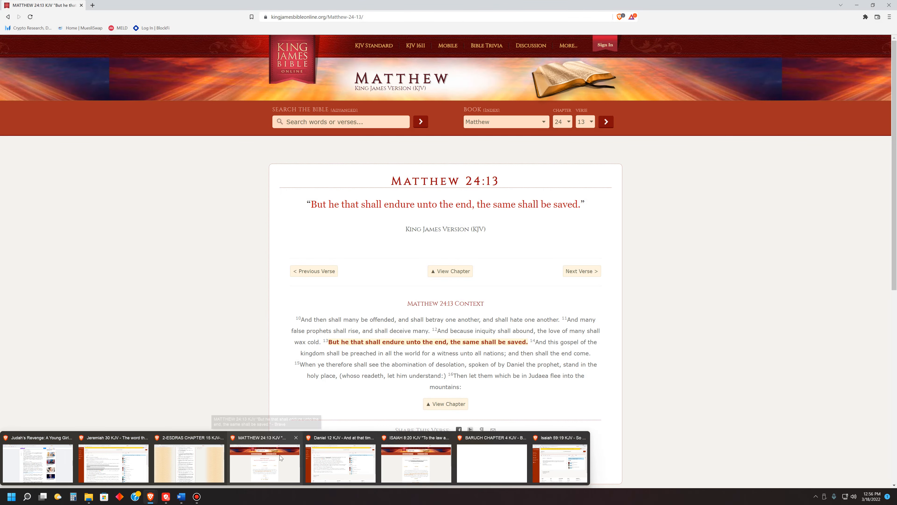
Show Isaiah 59:19 (KJV) and select its "When the enemy shall come in like a flood" clause
click(340, 463)
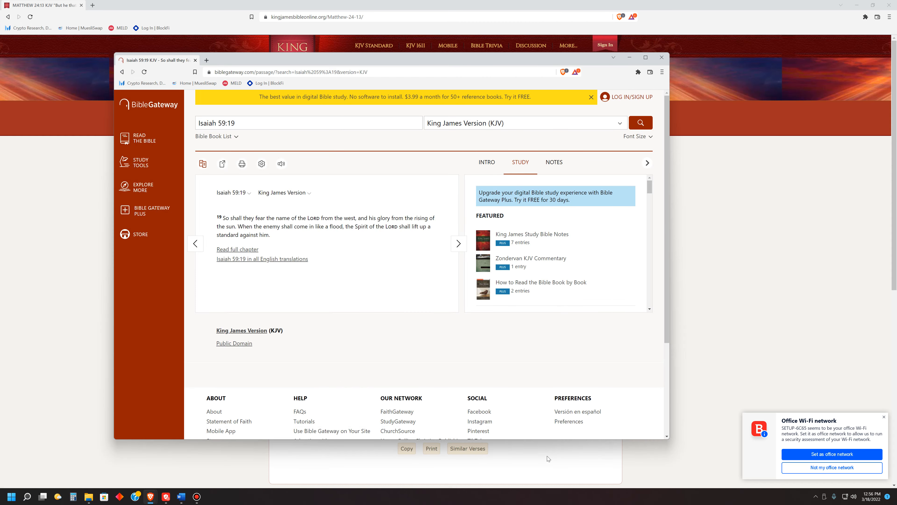
mouse_move(457, 415)
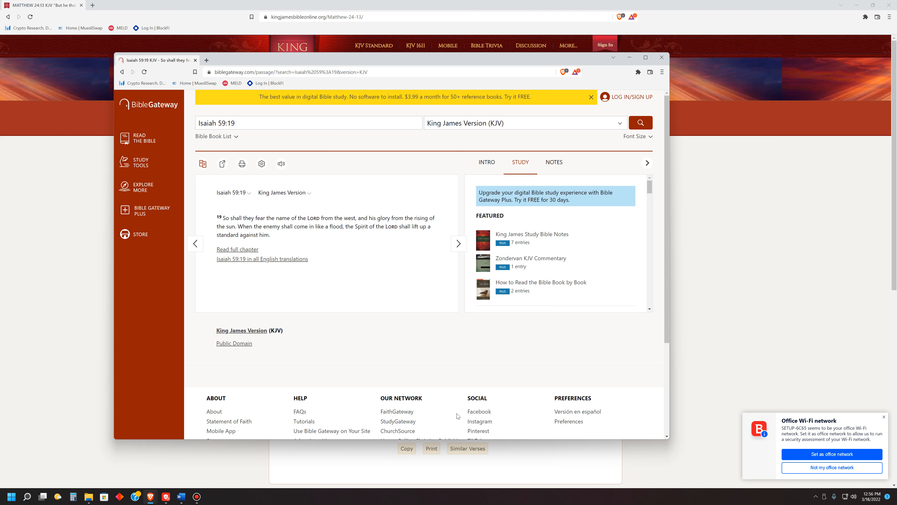
mouse_move(368, 306)
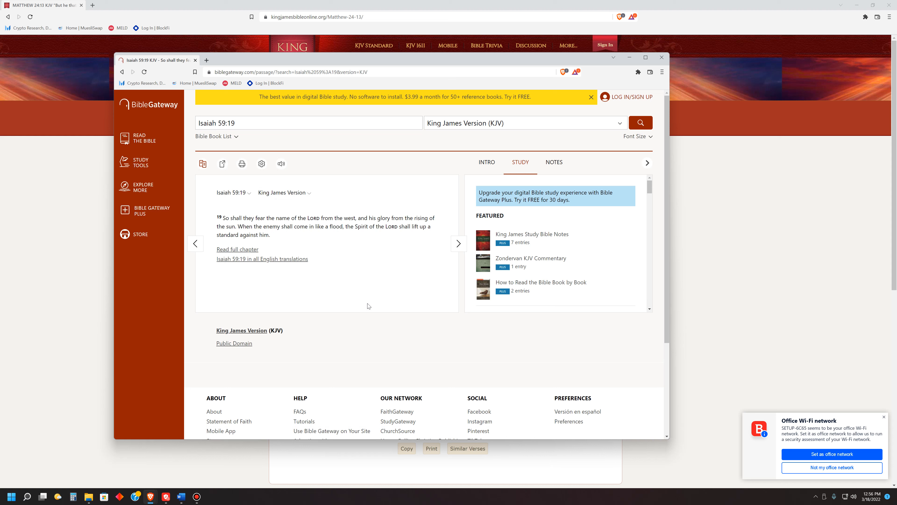
mouse_move(329, 232)
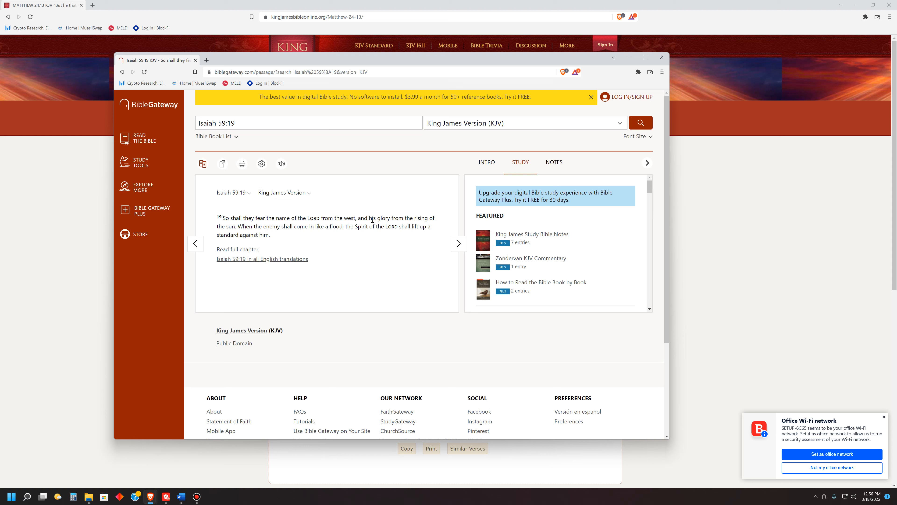
mouse_move(278, 228)
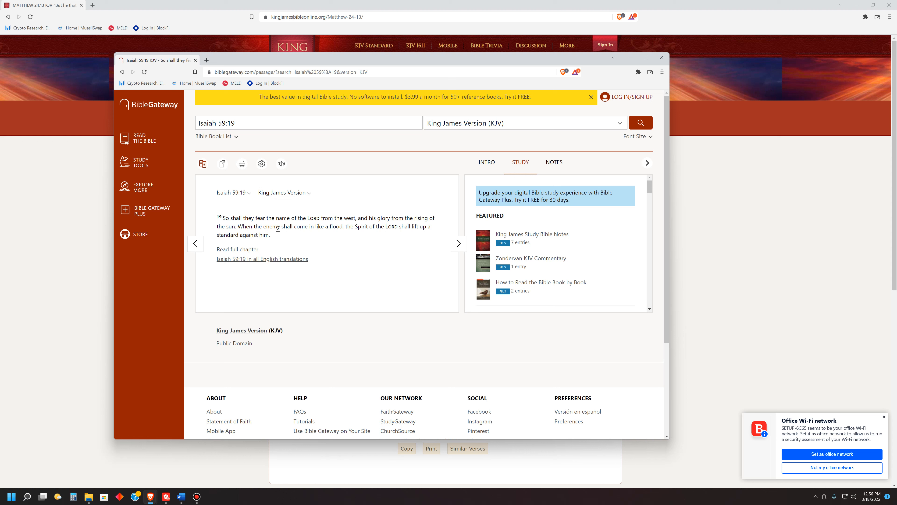
mouse_move(223, 227)
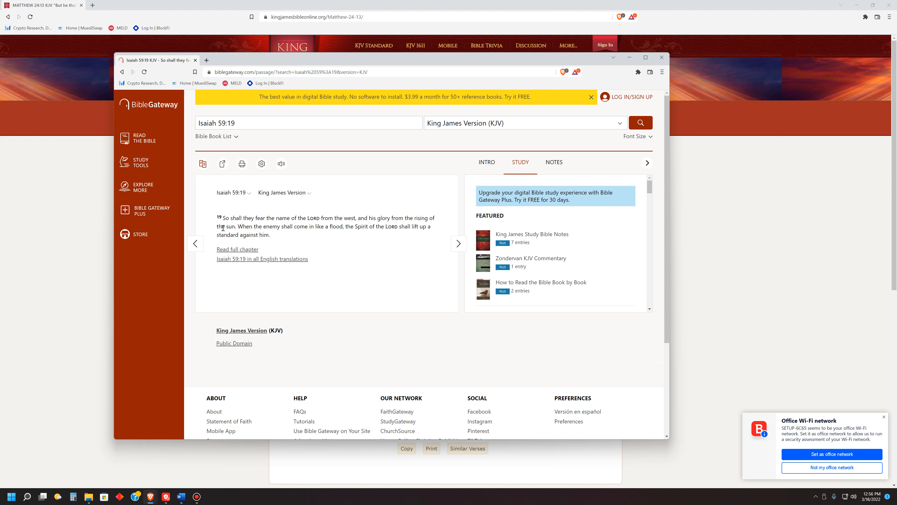
double_click(245, 226)
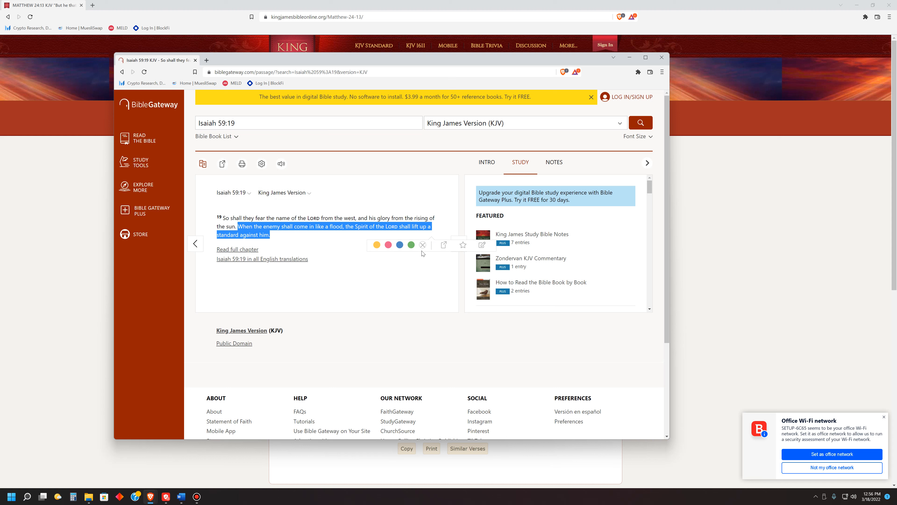
mouse_move(286, 238)
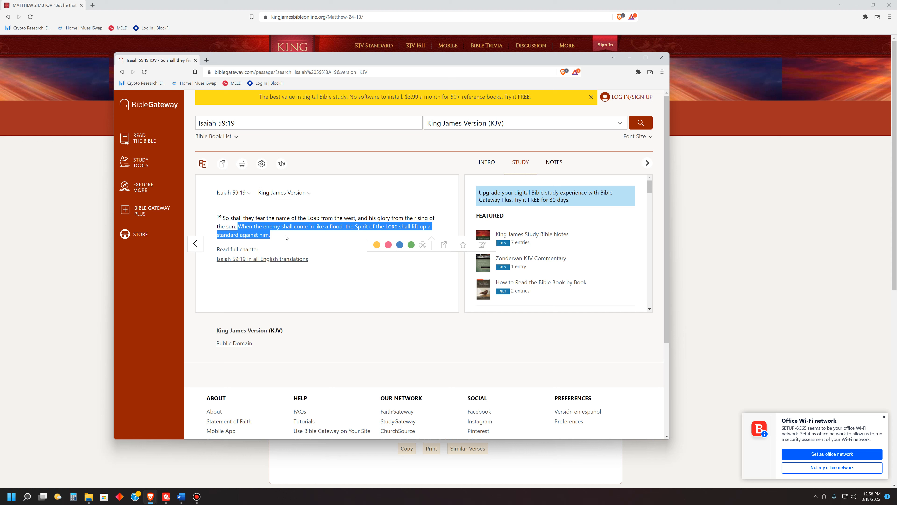
mouse_move(254, 490)
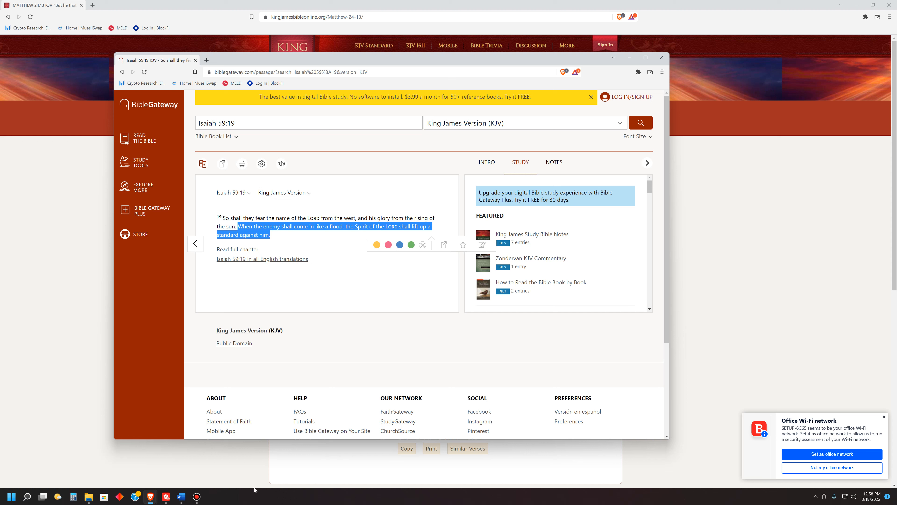
mouse_move(153, 497)
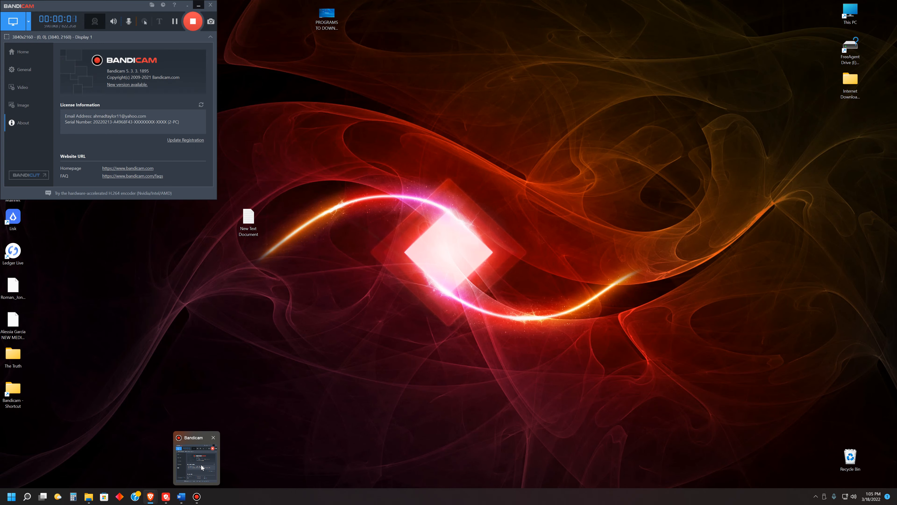
Switch windows from the taskbar while Isaiah 59:19's flood clause stays selected
click(196, 458)
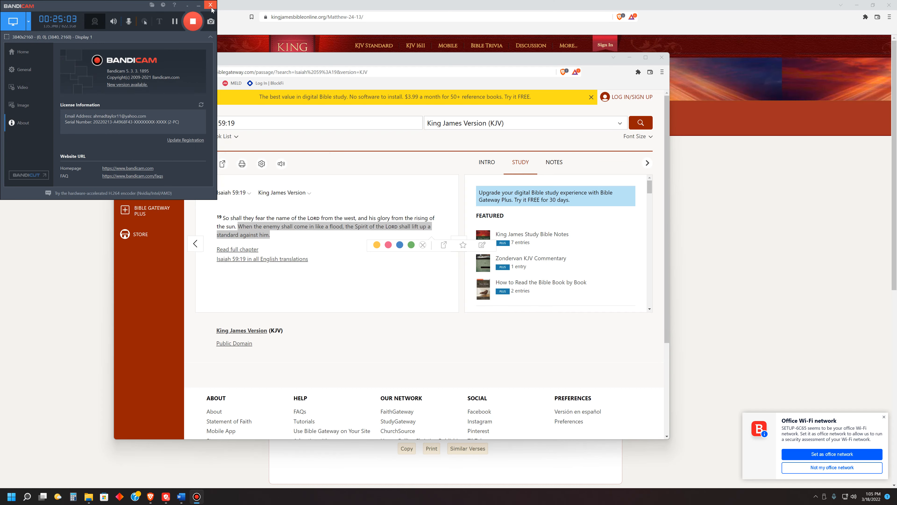